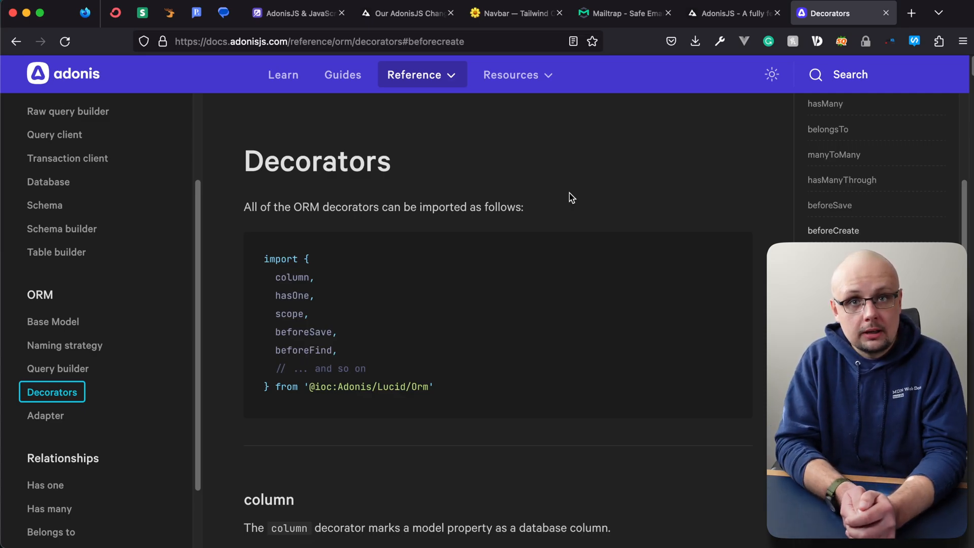
mouse_move(600, 206)
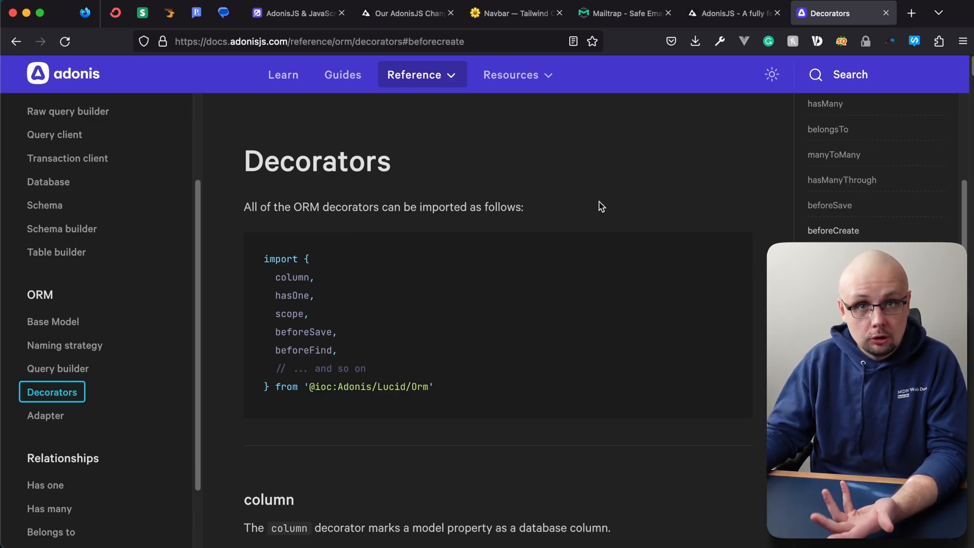
mouse_move(438, 90)
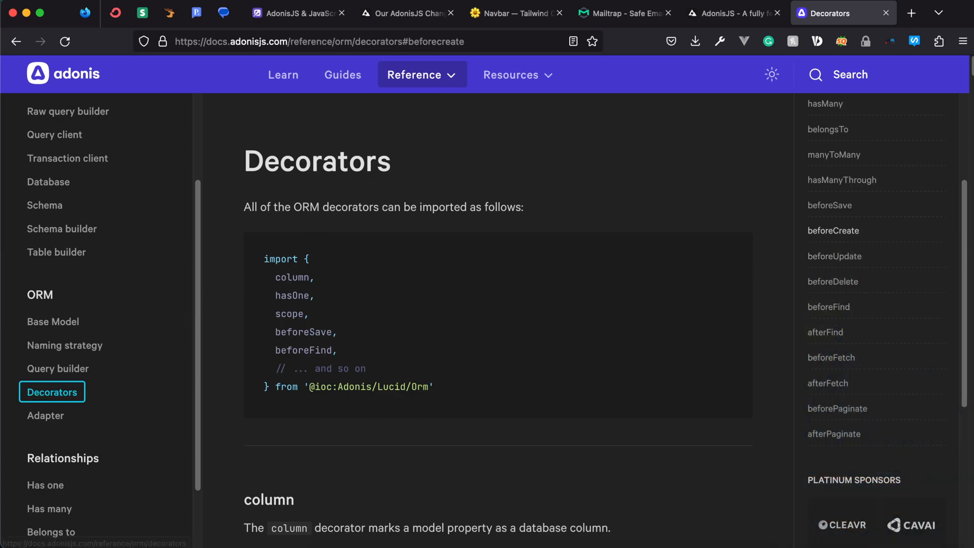
Step: Jump to the beforeSave decorator section with its Hash.make password-hashing User example
scroll("down", 3)
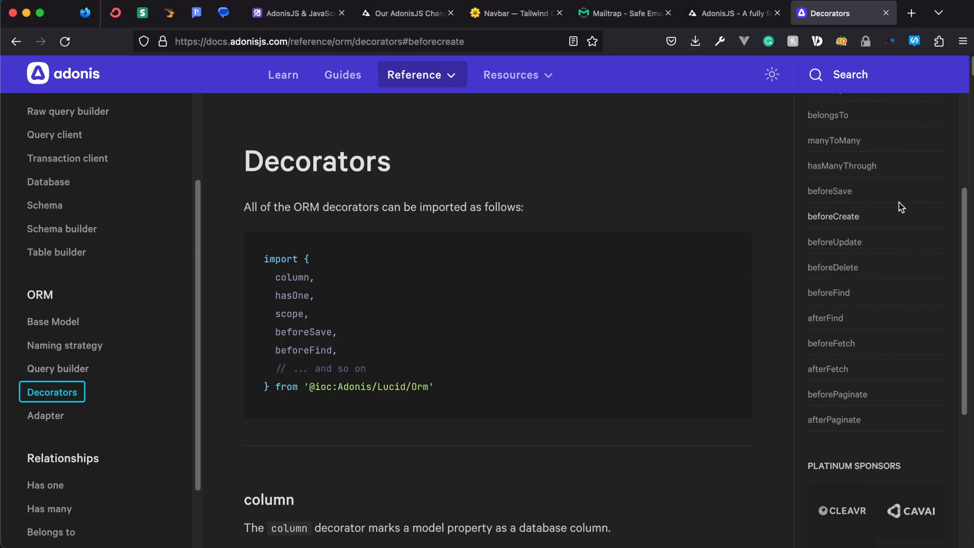
mouse_move(834, 228)
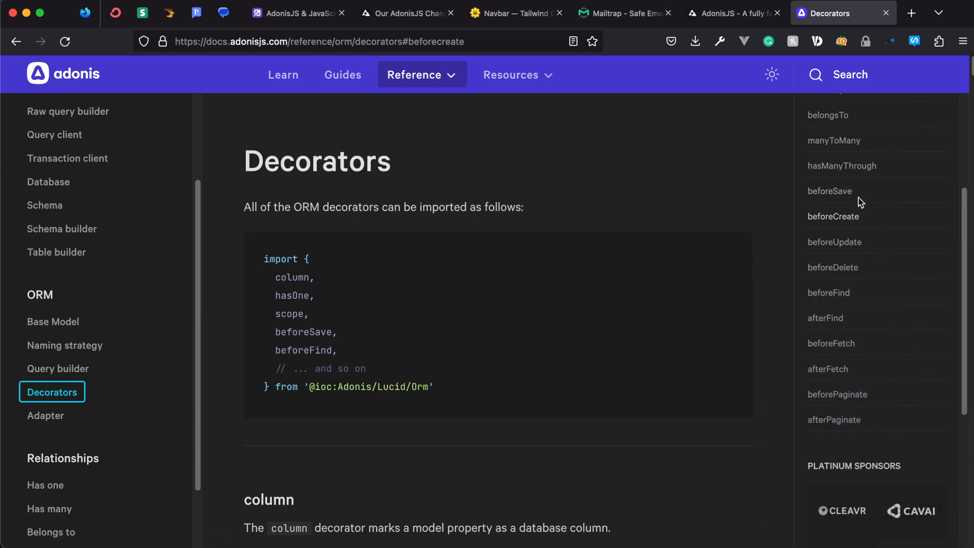
mouse_move(834, 242)
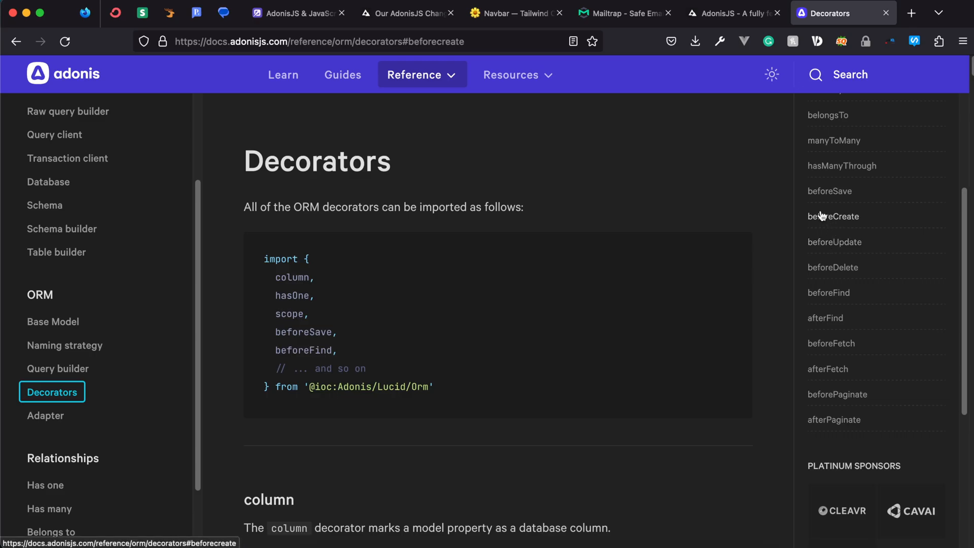
mouse_move(819, 214)
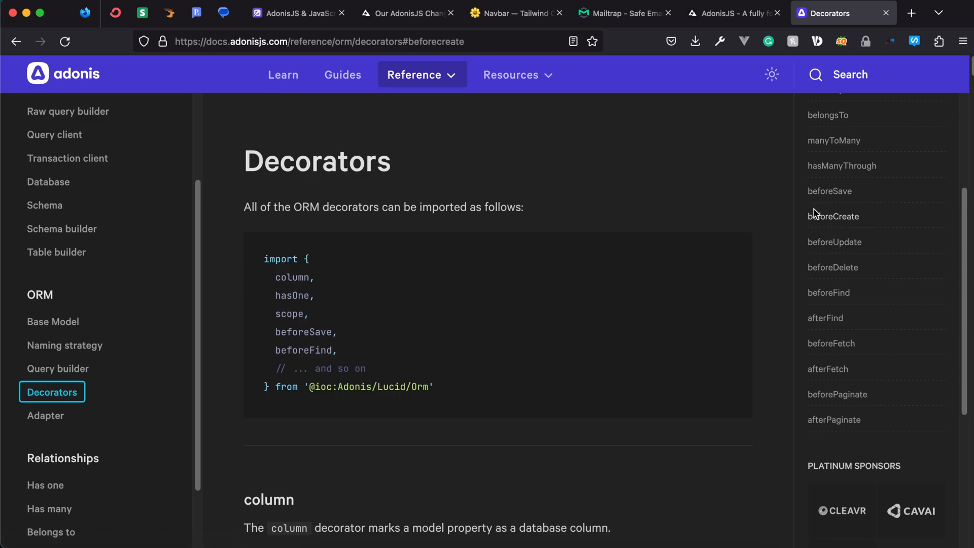
mouse_move(825, 252)
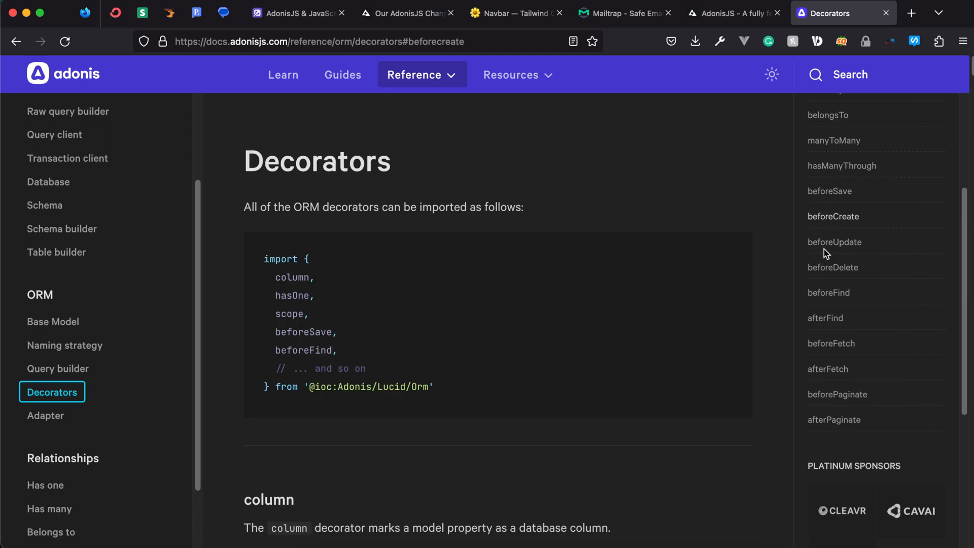
left_click(829, 190)
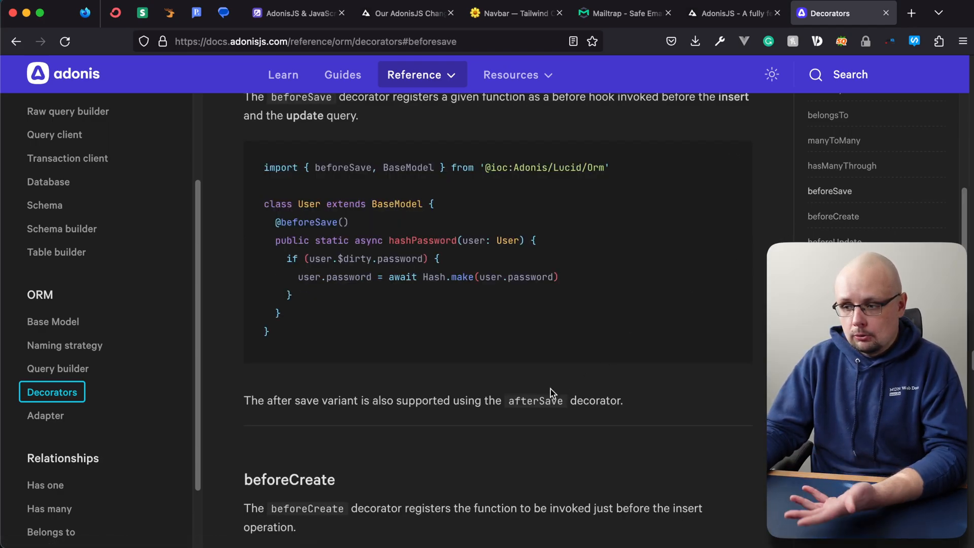
mouse_move(653, 408)
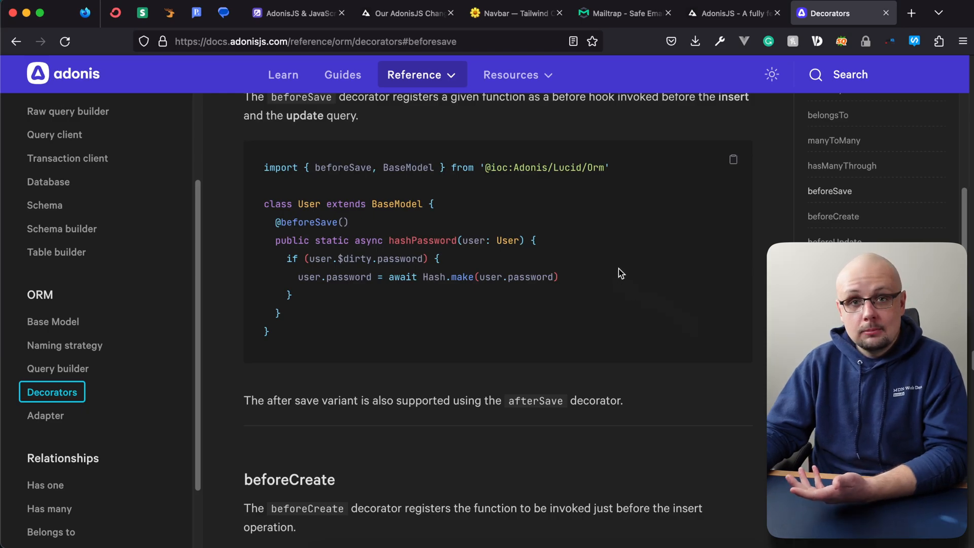
mouse_move(317, 314)
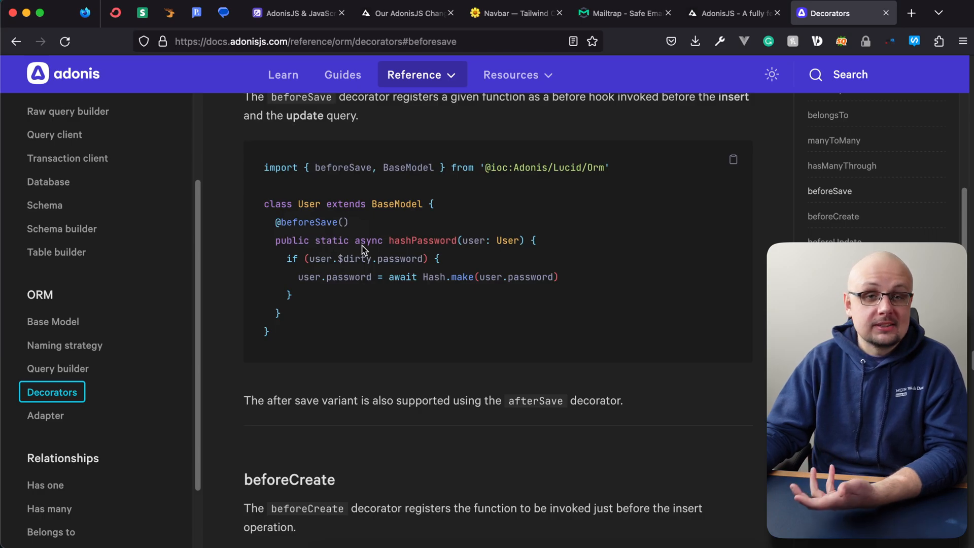
mouse_move(470, 255)
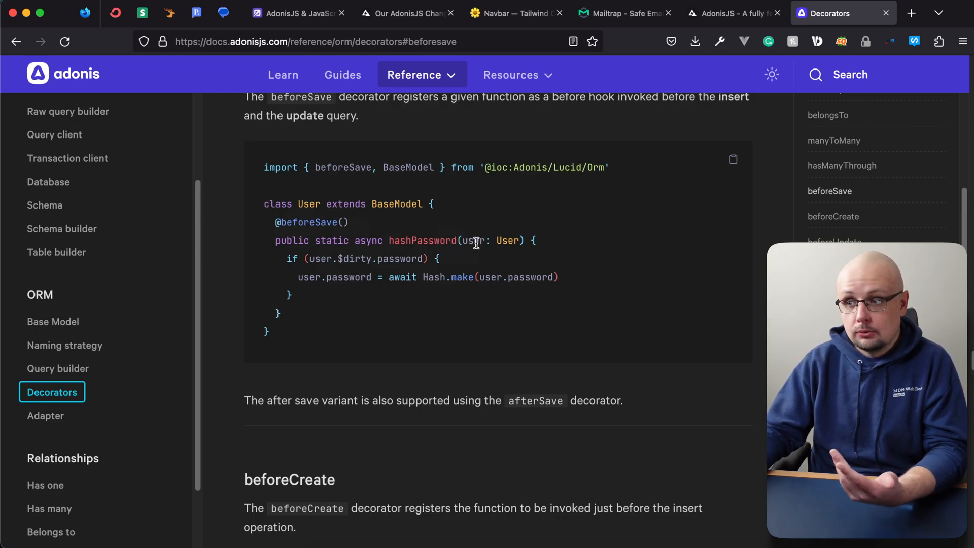
mouse_move(503, 241)
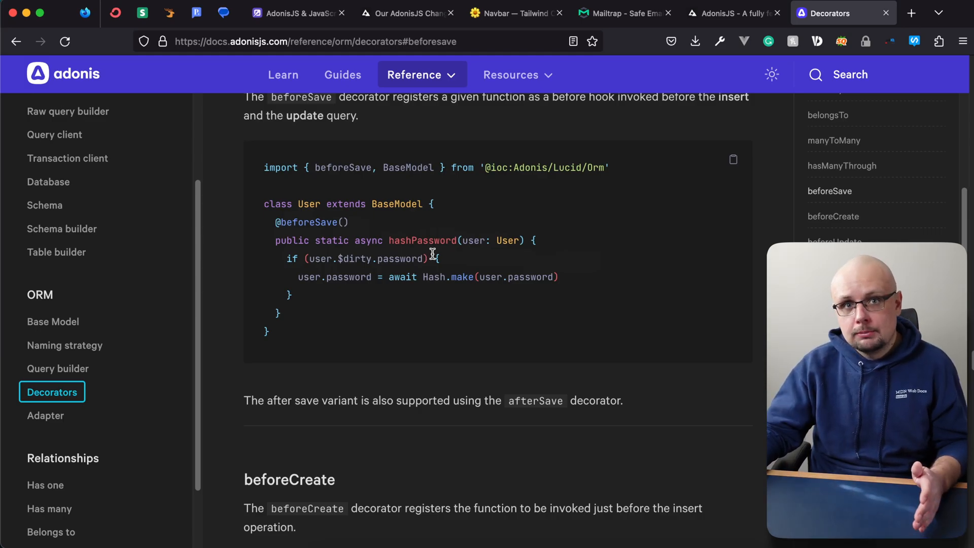
Step: Scroll through the beforeCreate and beforeUpdate examples down to the beforeDelete Post cache-removal example
scroll("down", 3)
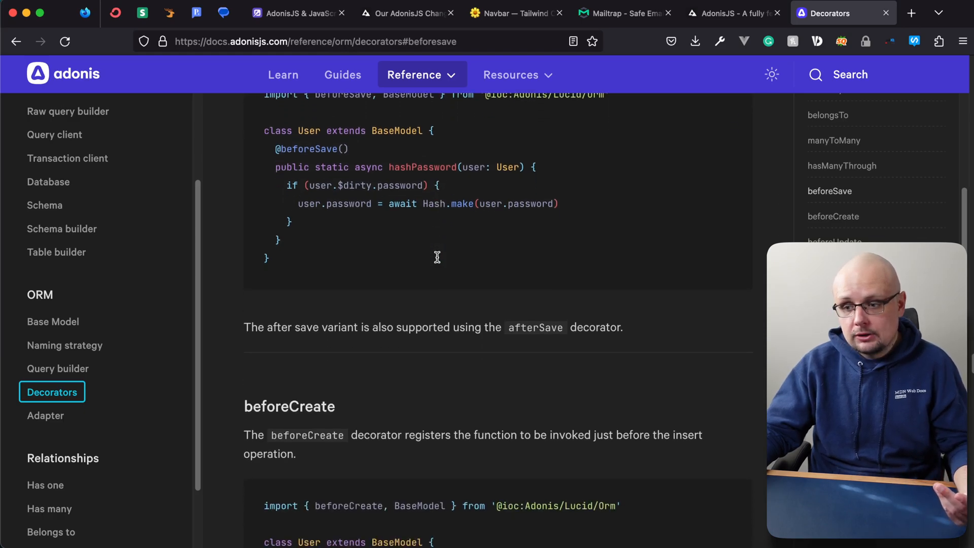
scroll("down", 3)
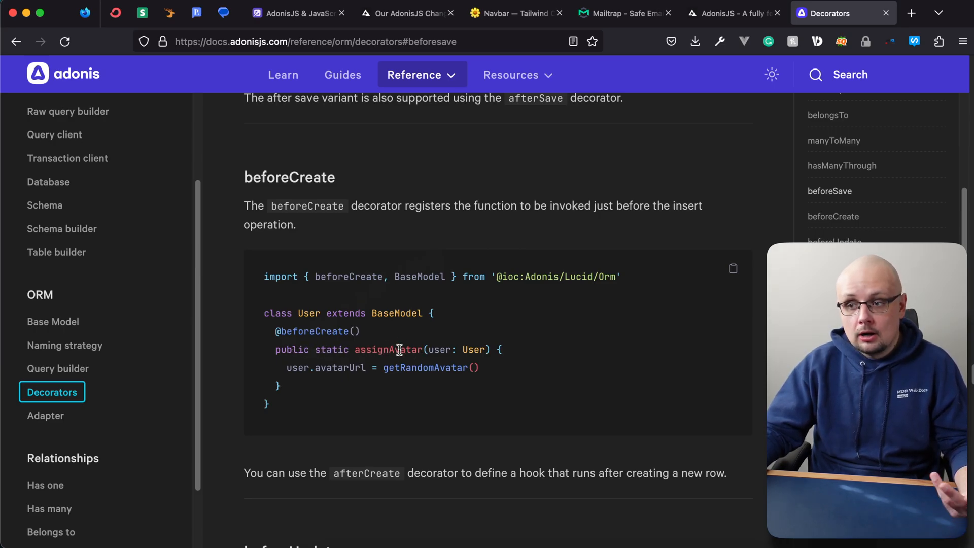
mouse_move(442, 349)
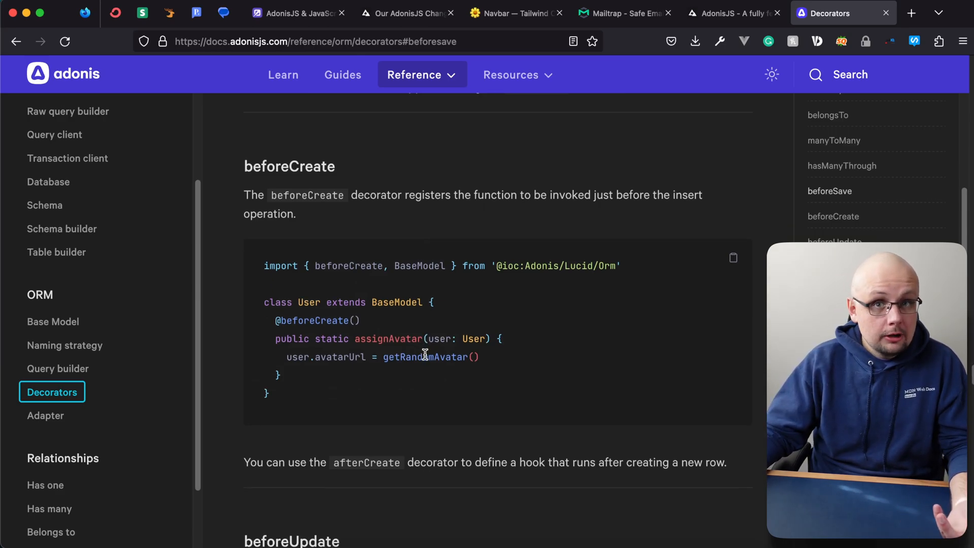
scroll("down", 3)
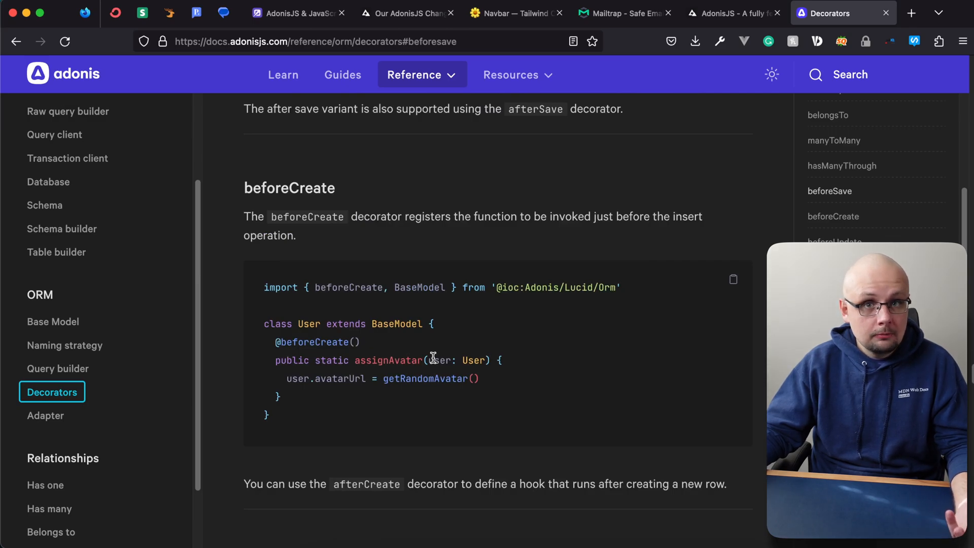
scroll("down", 3)
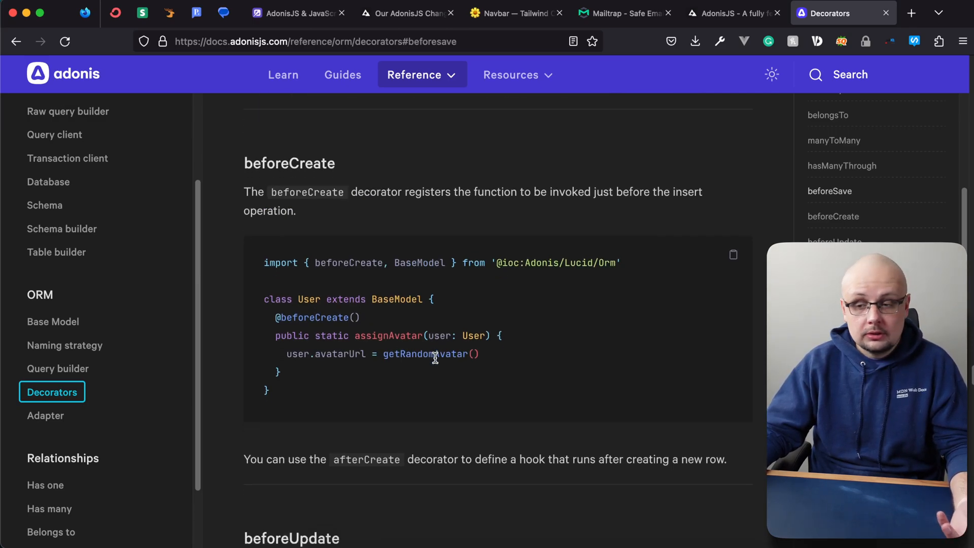
scroll("down", 3)
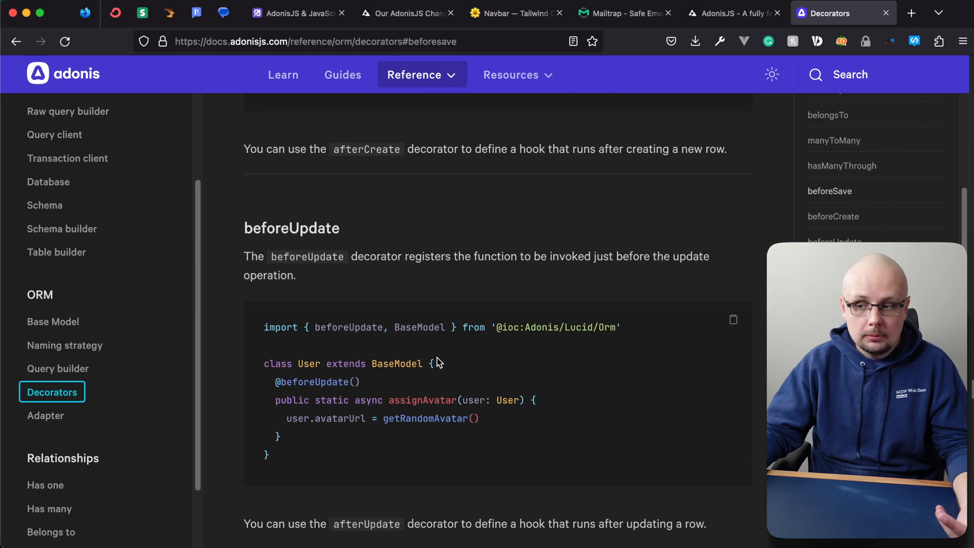
scroll("down", 3)
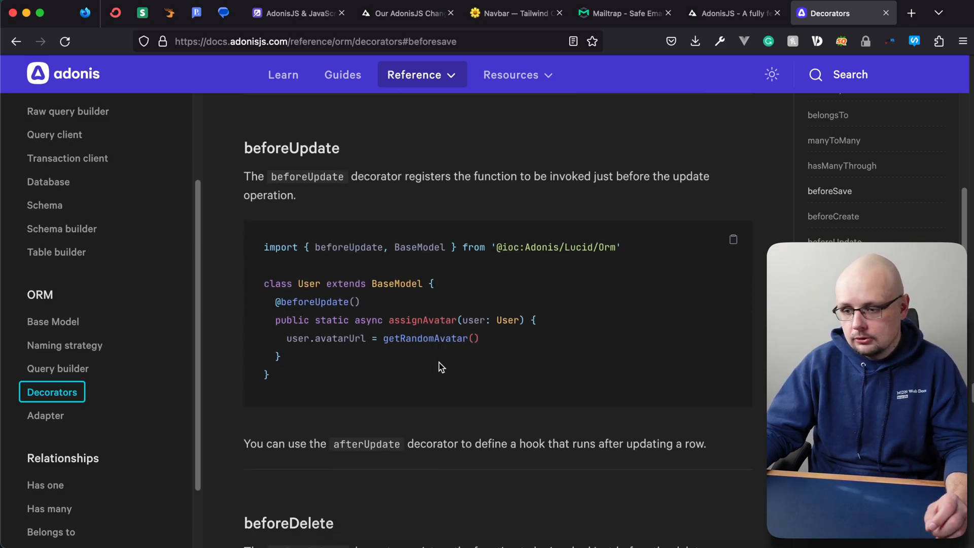
scroll("down", 3)
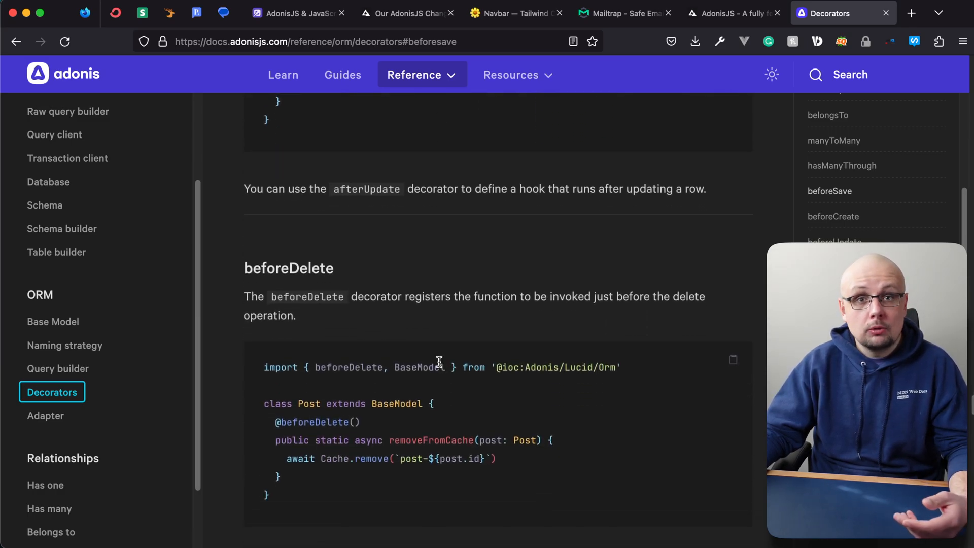
scroll("down", 3)
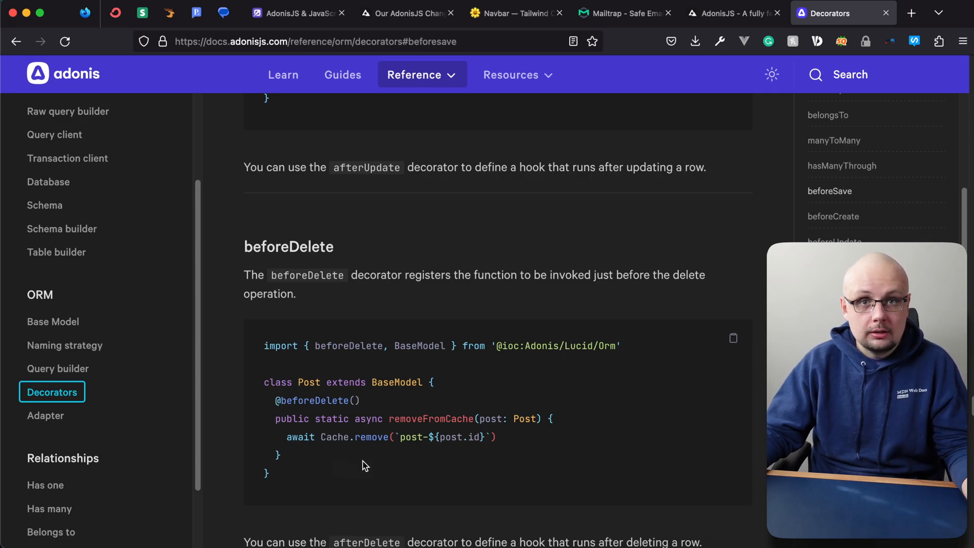
scroll("down", 3)
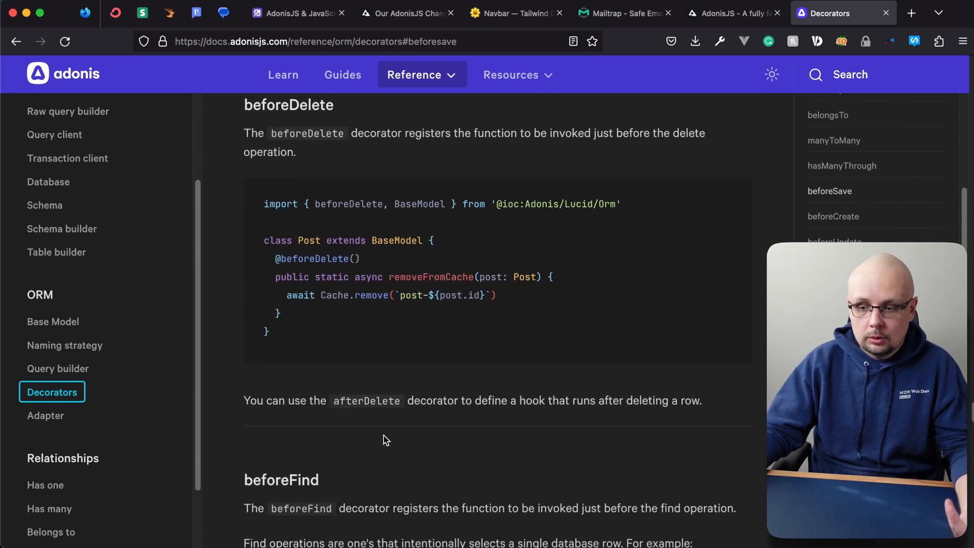
Step: Read the afterFetch and afterPaginate decorator sections, then return to the code editor
scroll("down", 3)
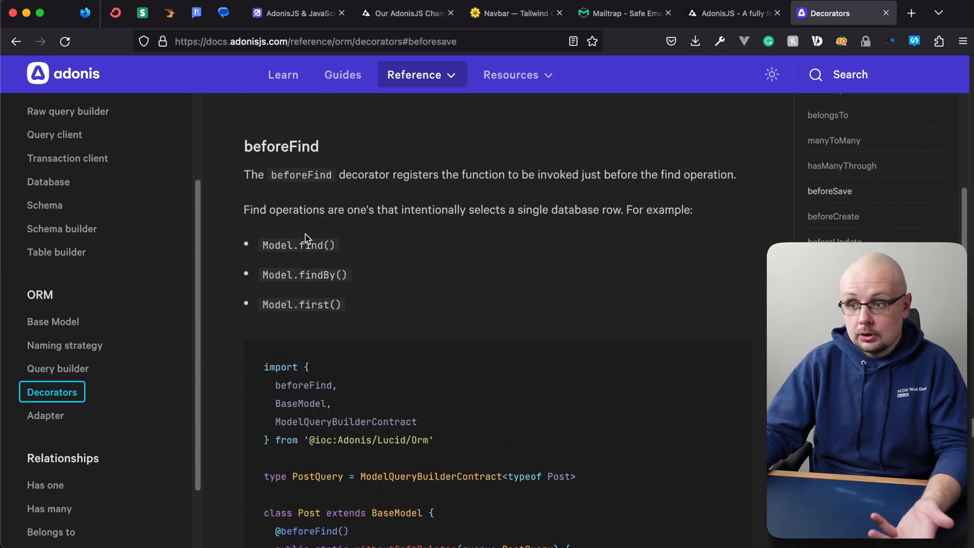
scroll("down", 3)
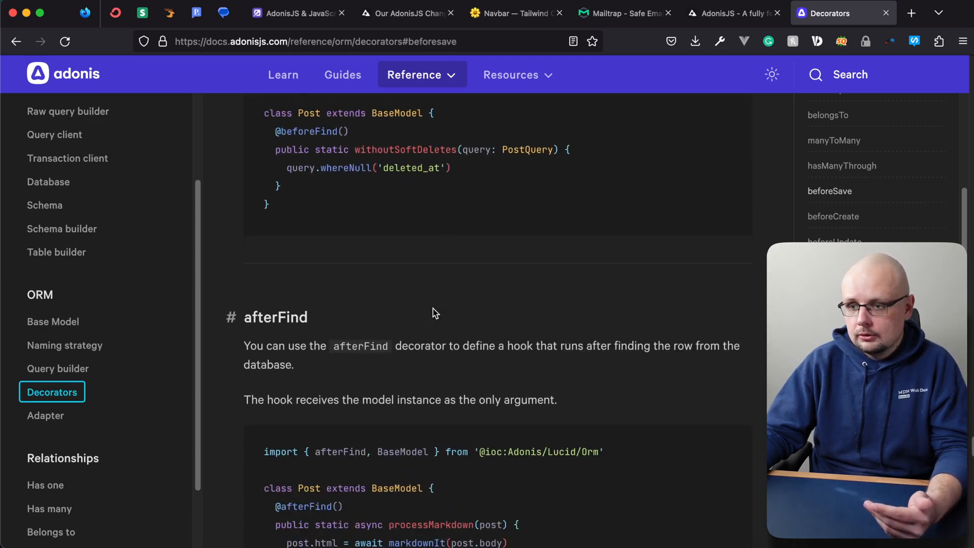
scroll("down", 3)
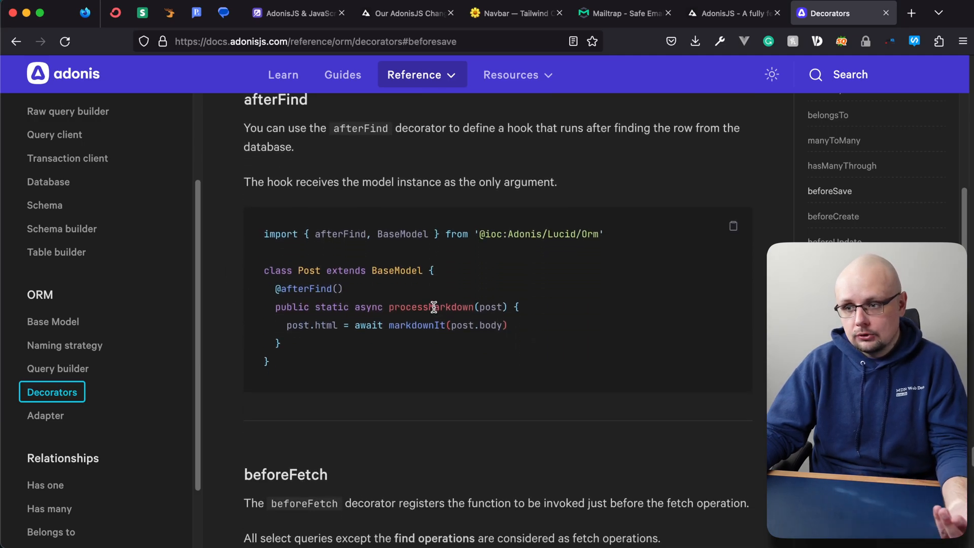
scroll("down", 3)
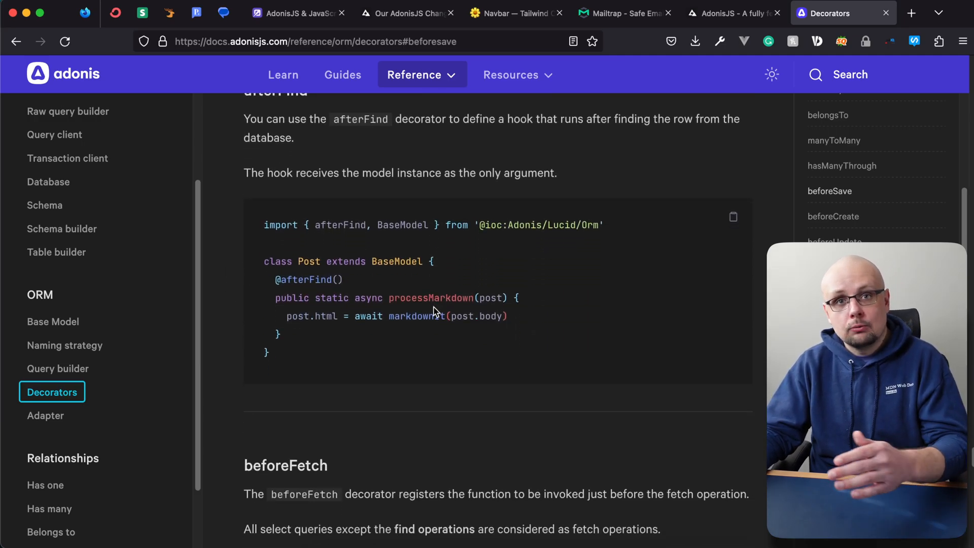
mouse_move(425, 320)
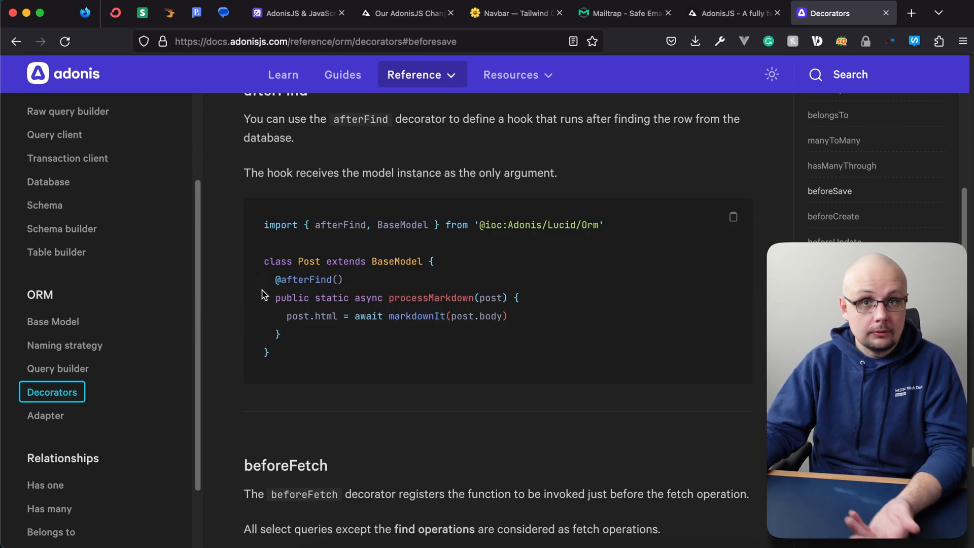
scroll("down", 3)
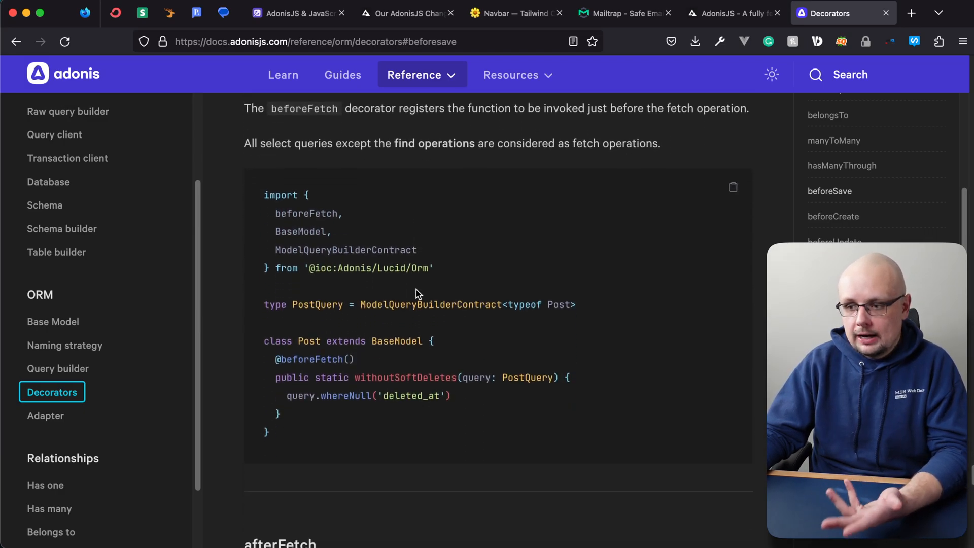
scroll("down", 3)
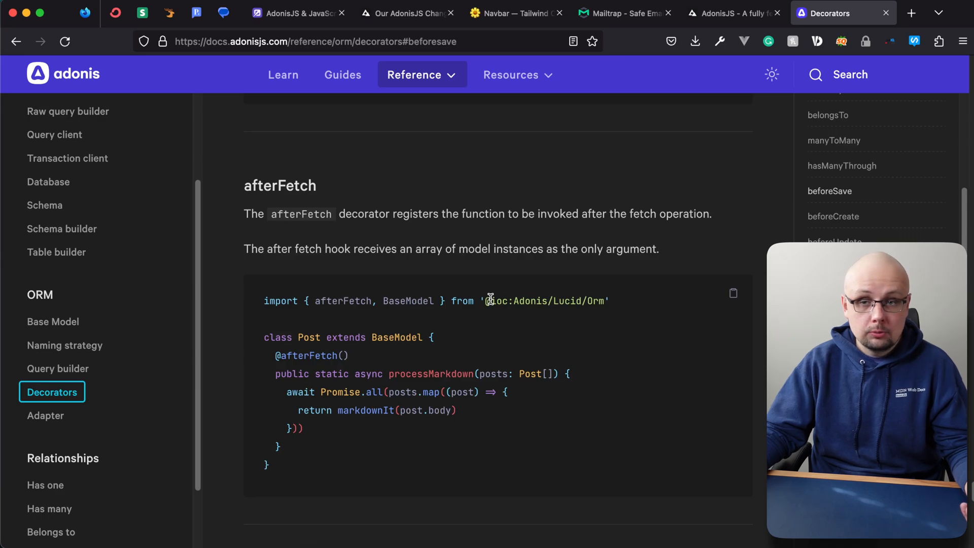
scroll("down", 3)
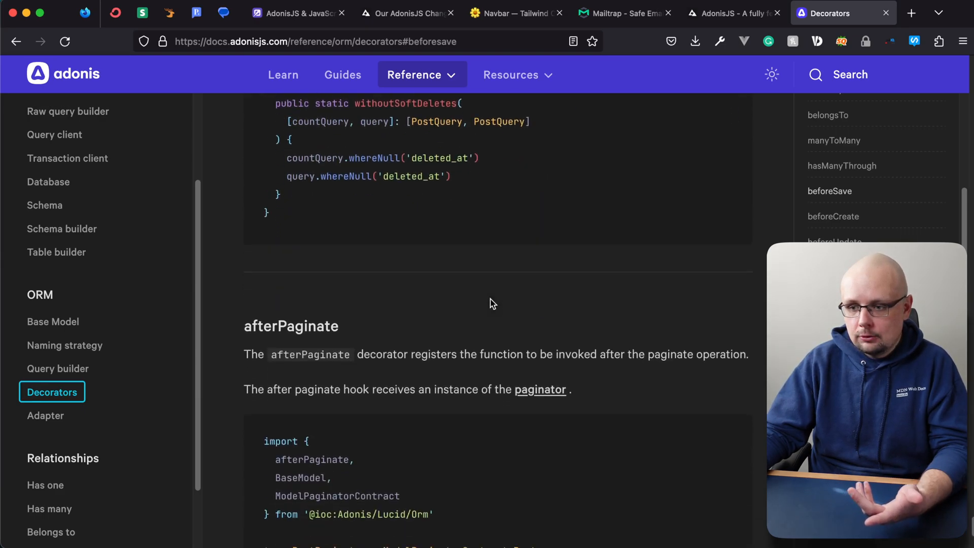
scroll("down", 3)
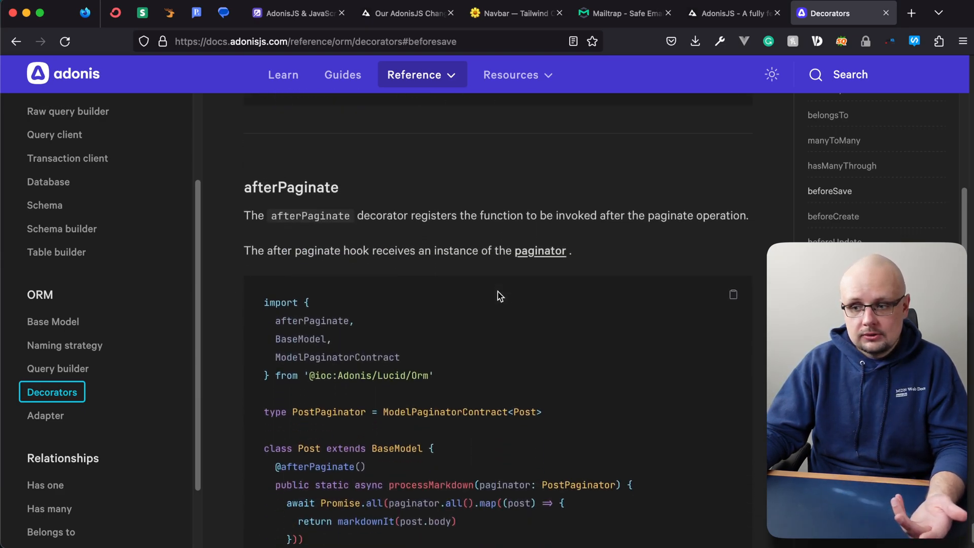
scroll("down", 3)
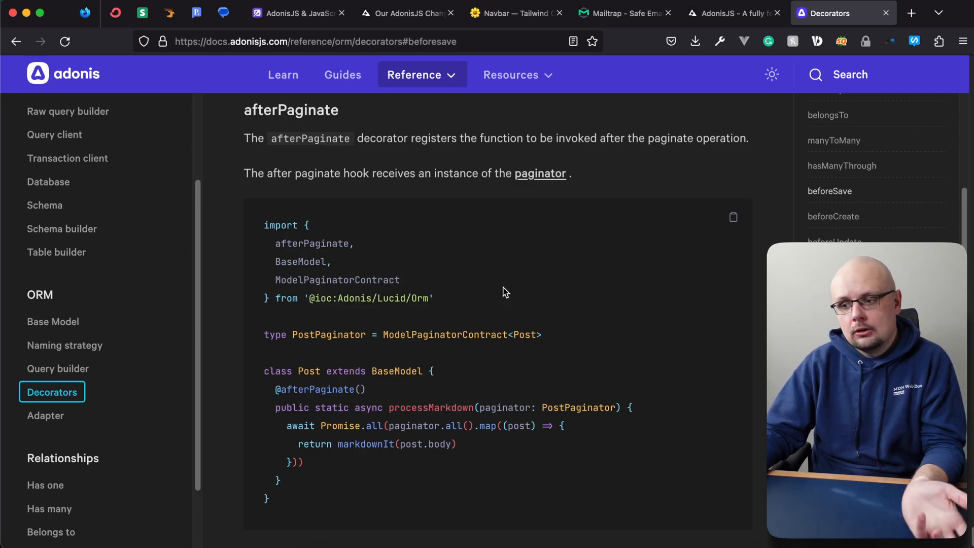
mouse_move(510, 289)
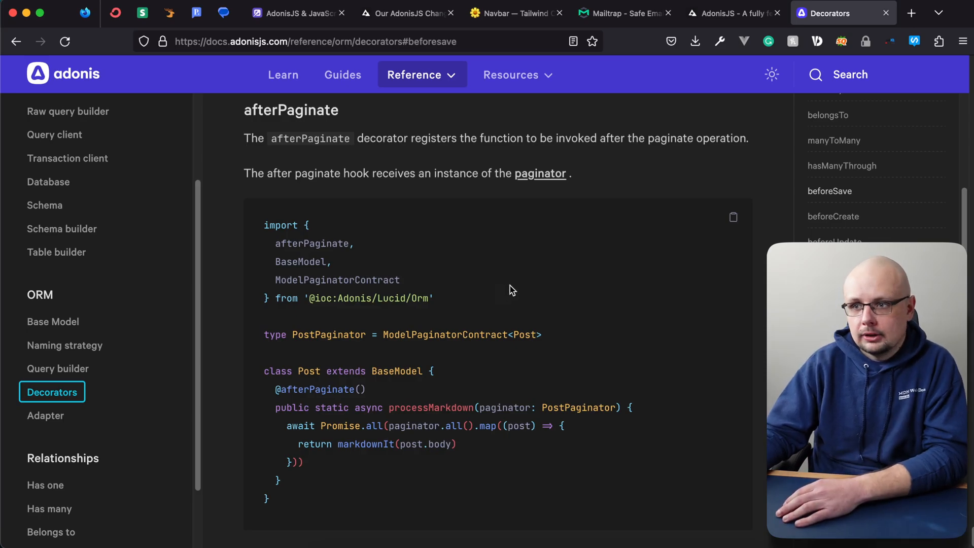
mouse_move(512, 286)
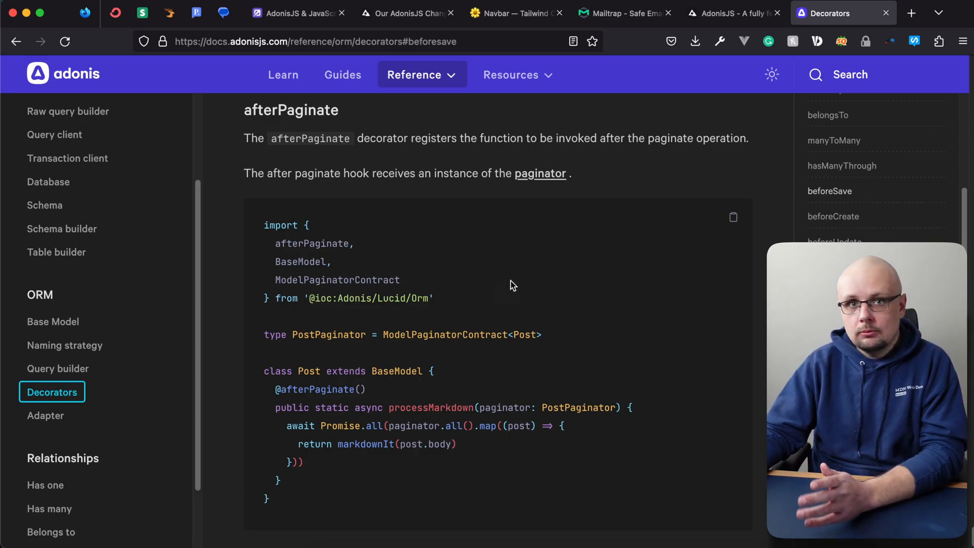
left_click(829, 191)
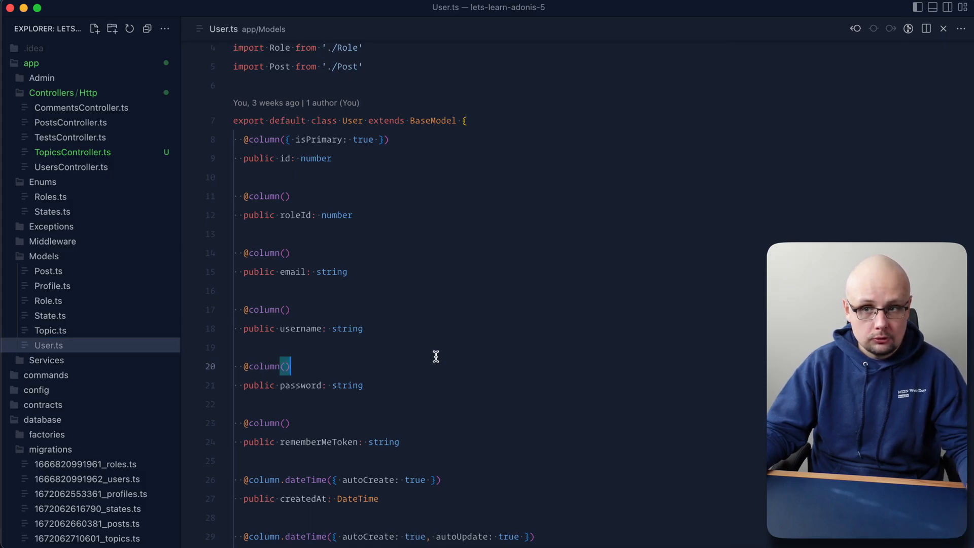
Step: In UsersController.ts add async store({ request }) reading request.only(['username','email','password']) into data
left_click(71, 166)
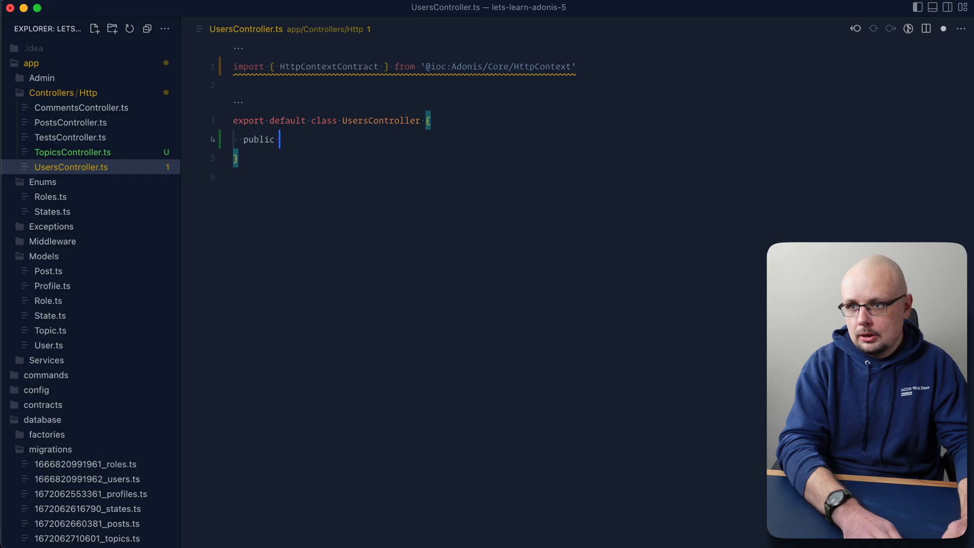
type("async store()")
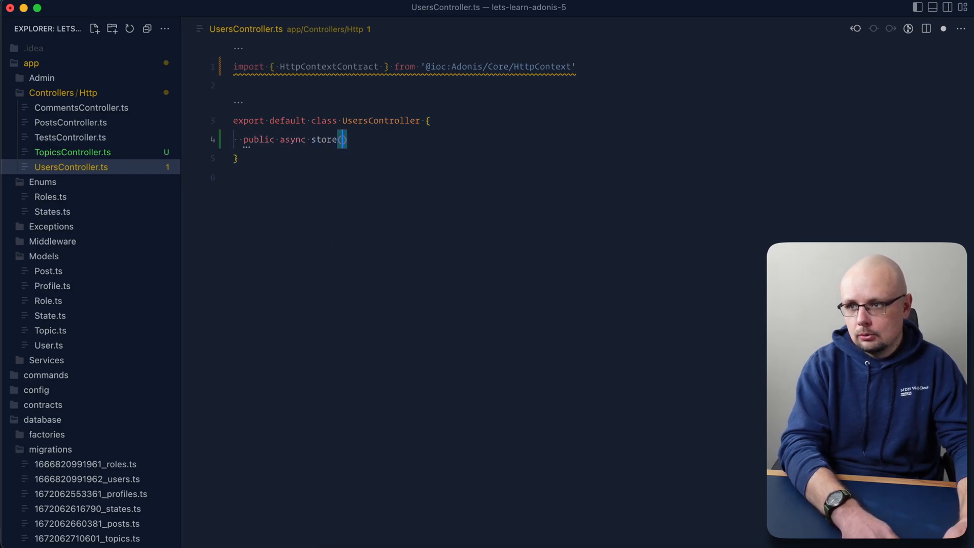
type("{ request }: HttpContextContract")
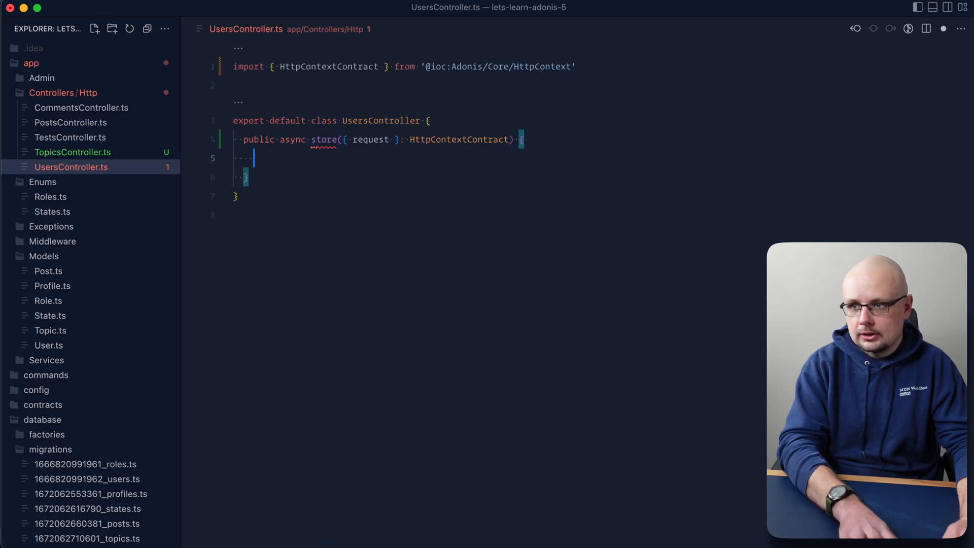
type("const data =")
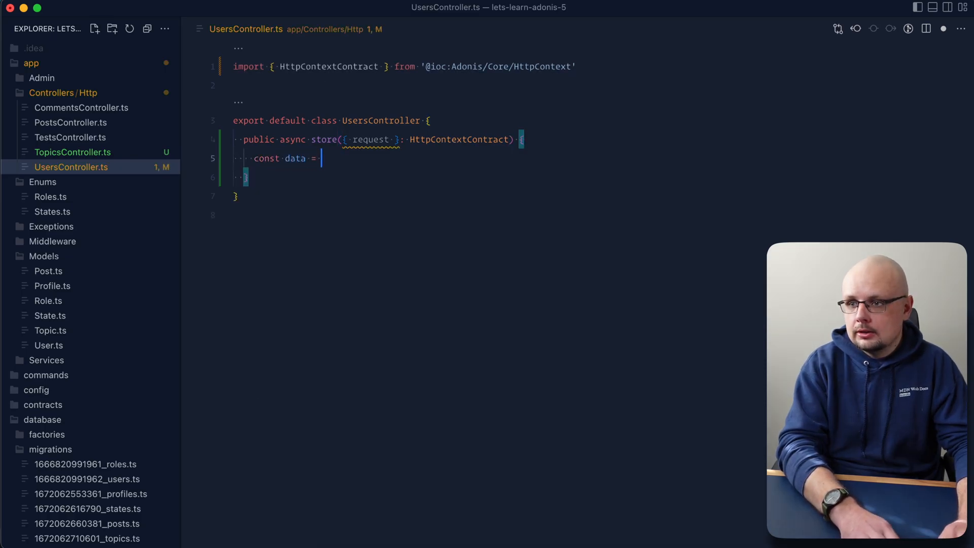
type("request.only(")
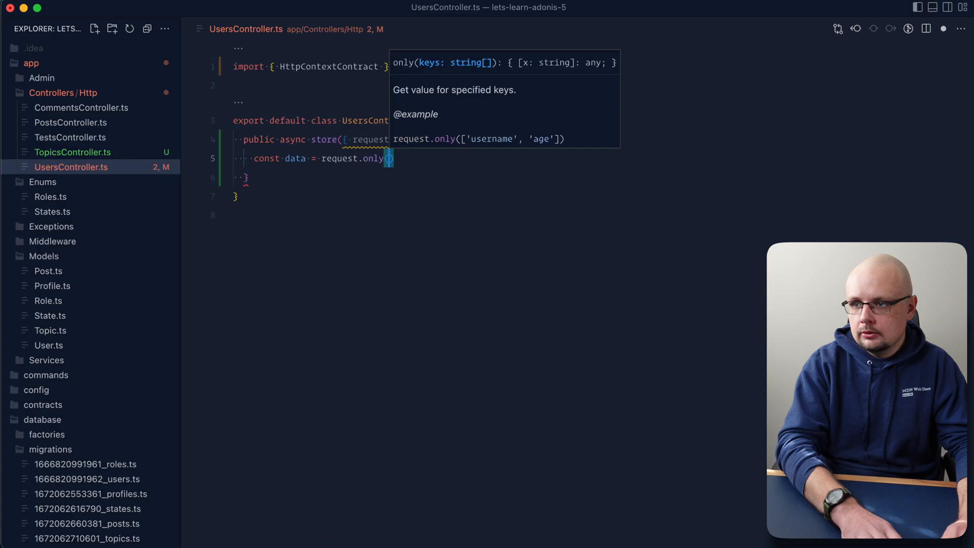
type("[]")
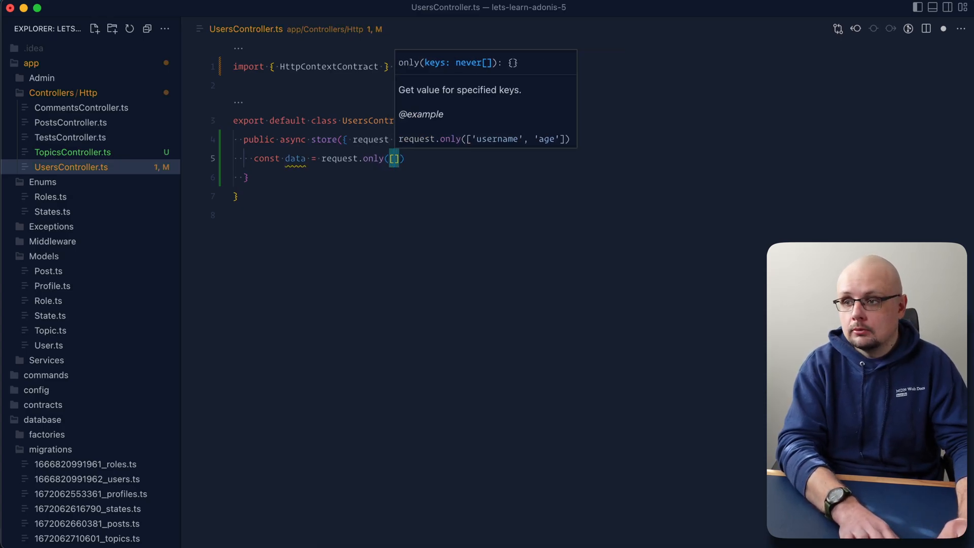
type("'username',")
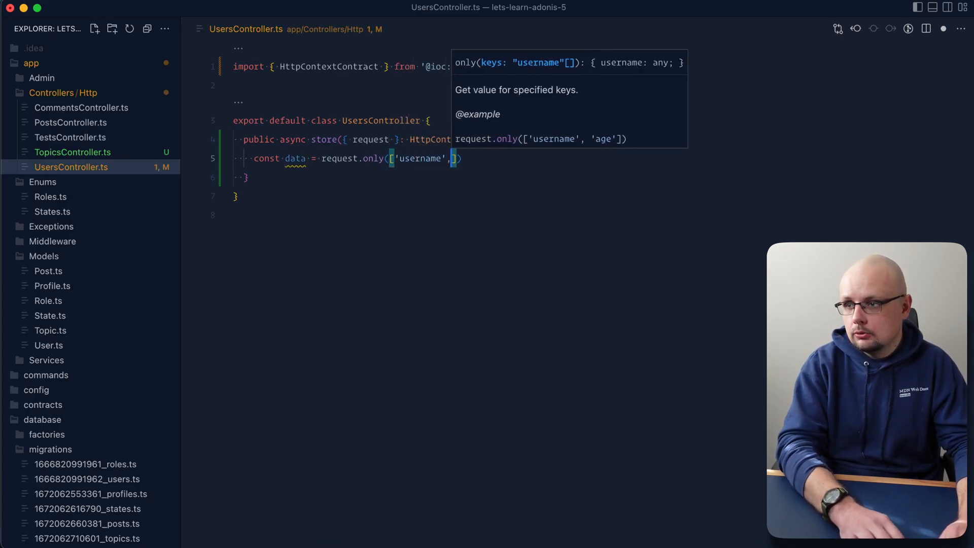
type("'email', 'password")
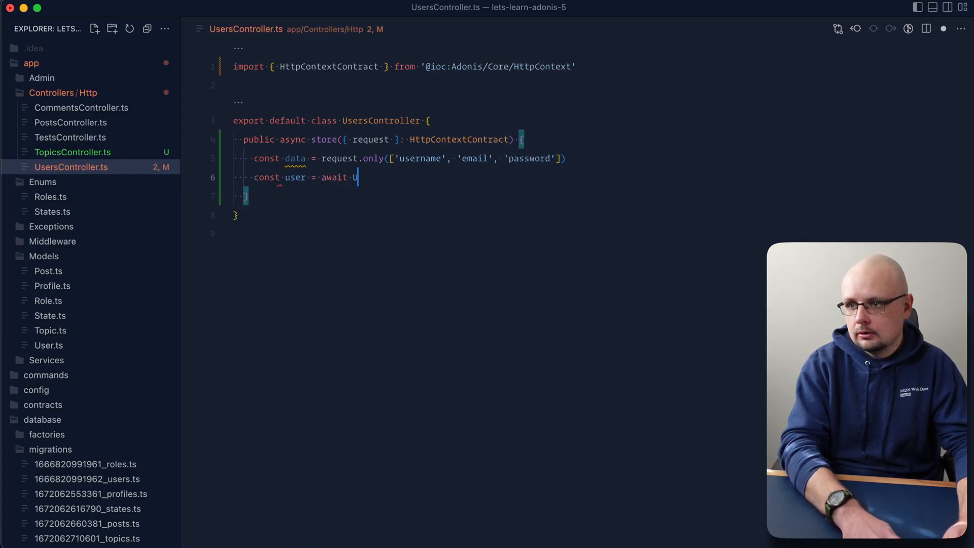
Step: Create the user with User.create(data) and return it from store
type("ser.create")
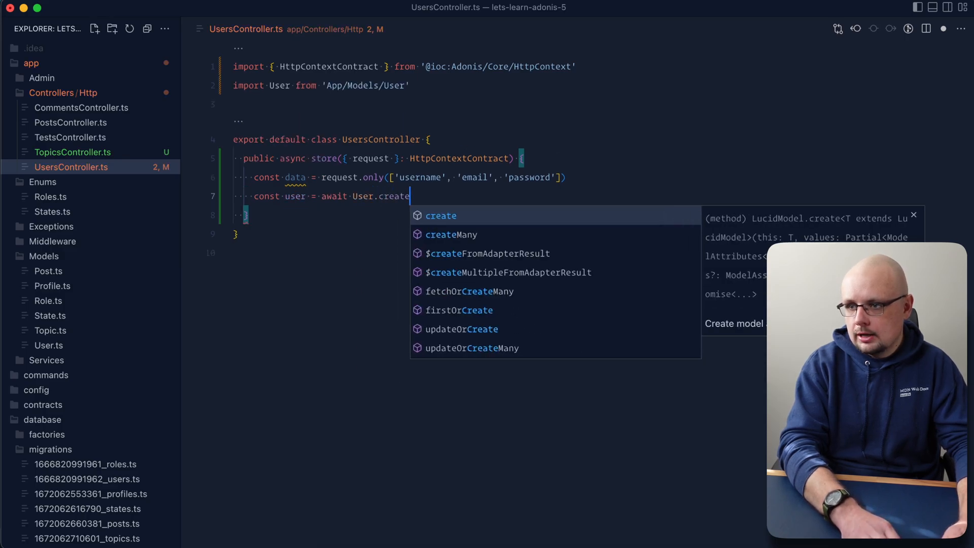
type("(data)")
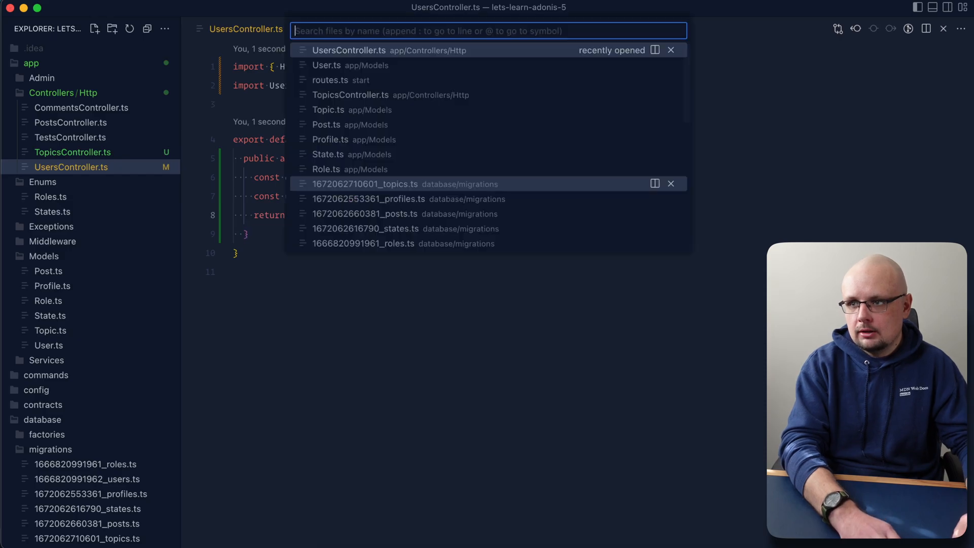
Step: In routes.ts add Route.post('/users/store', 'UsersController.store').as('users.store')
left_click(331, 79)
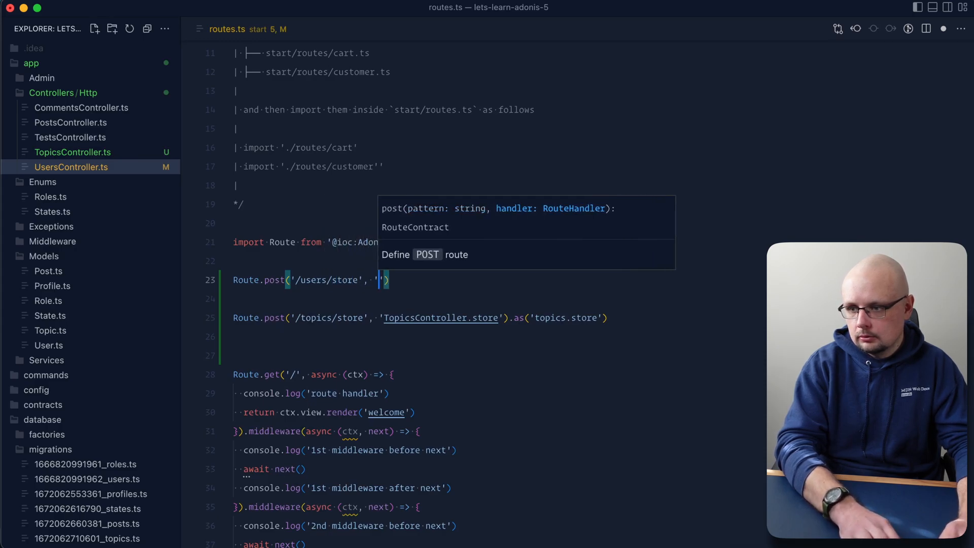
type("UsersController.store")
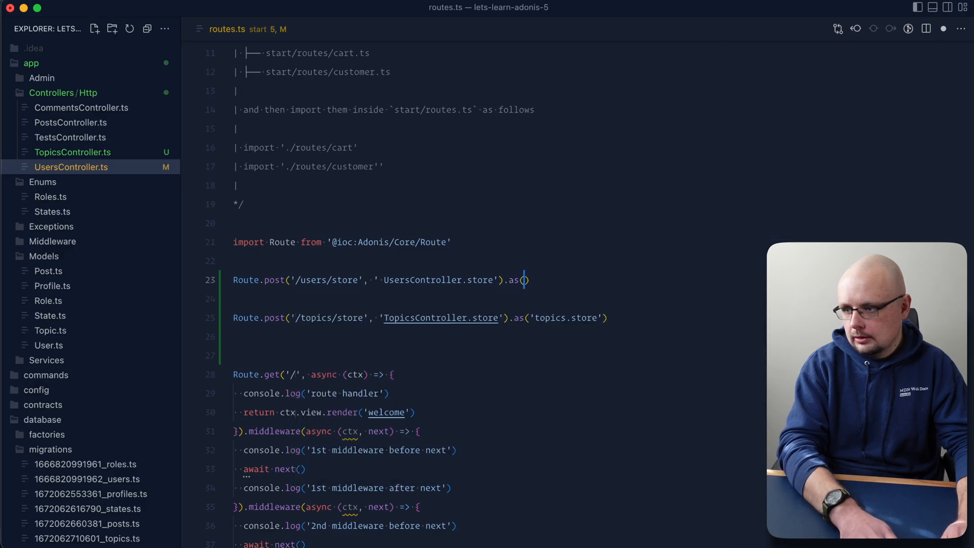
type("'users.st")
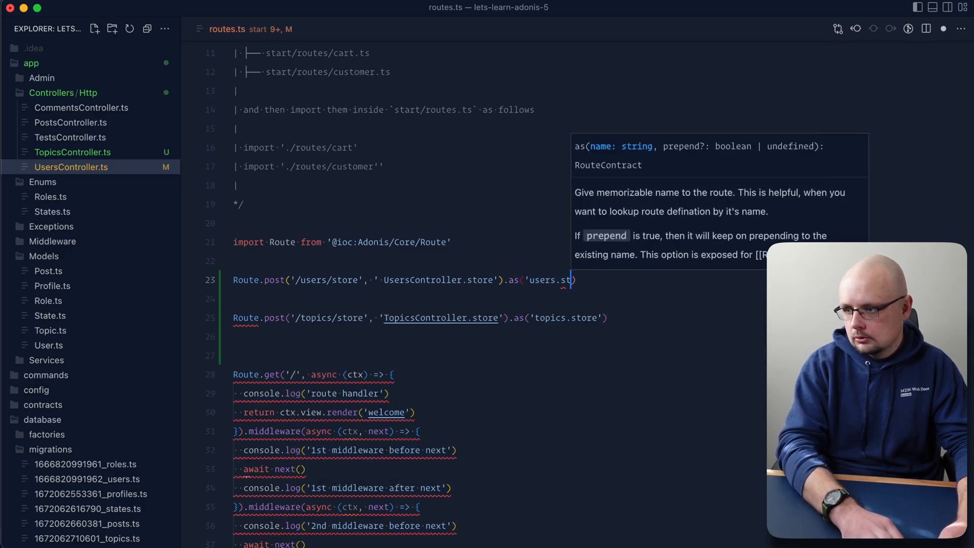
type("ore')")
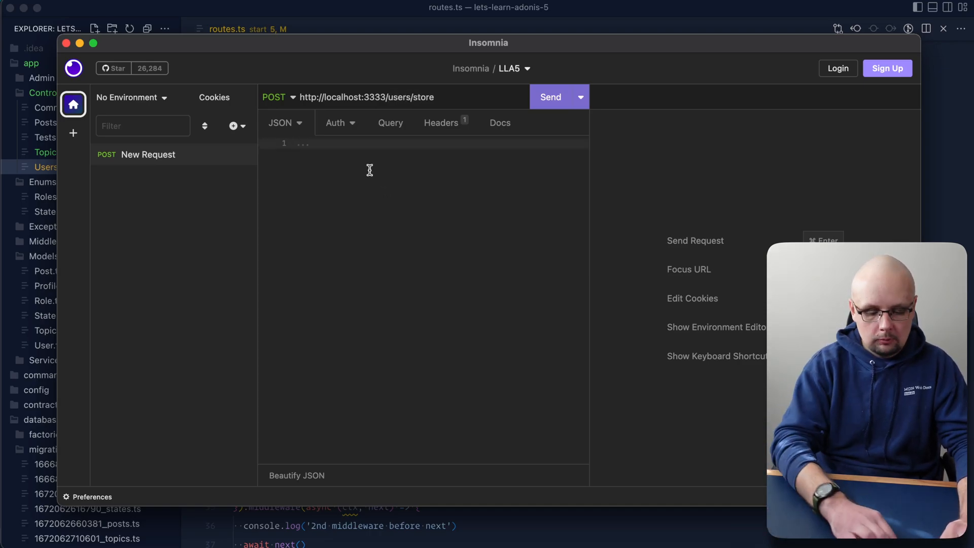
Step: Send POST /users/store with username Test1, email and password JSON body and get 200 OK with user id 2
type("\"usern\"")
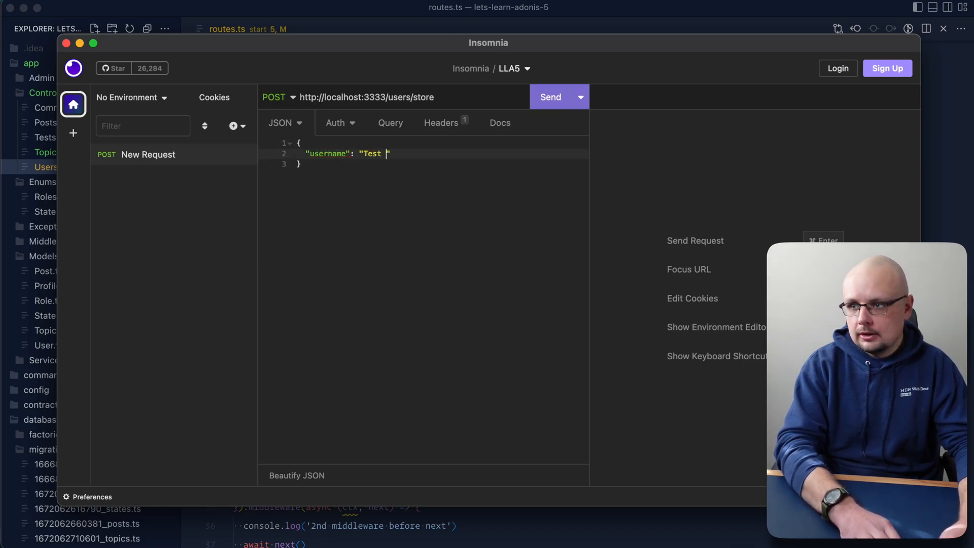
type("1\",")
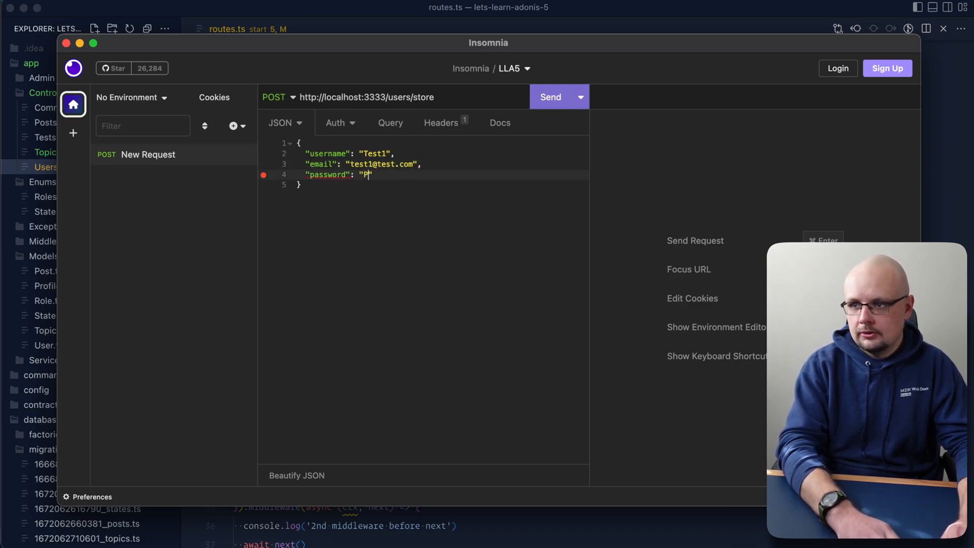
type("assword01")
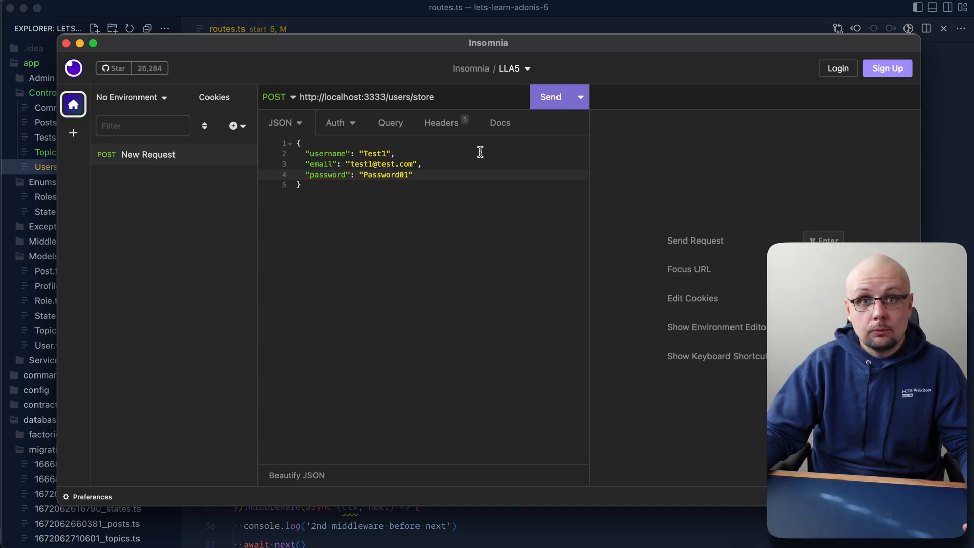
left_click(550, 97)
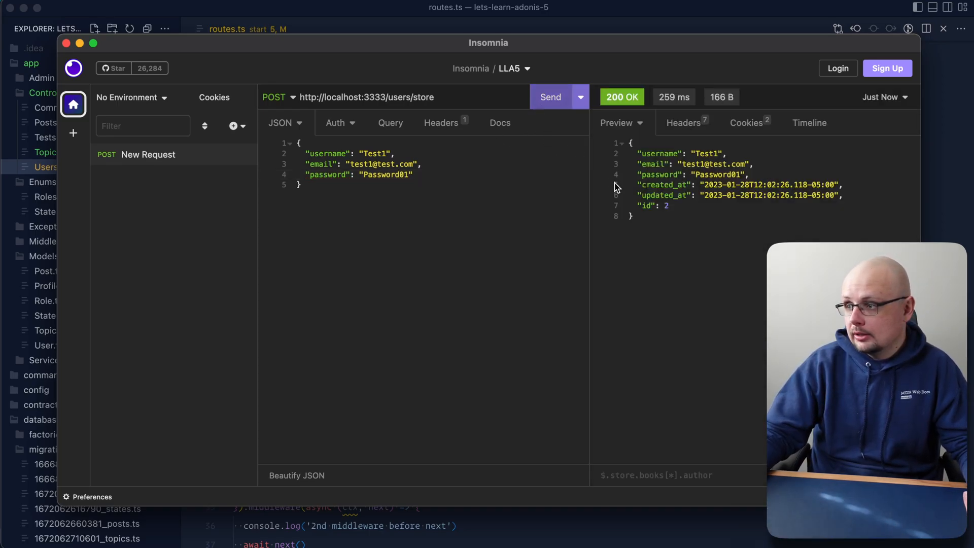
double_click(718, 175)
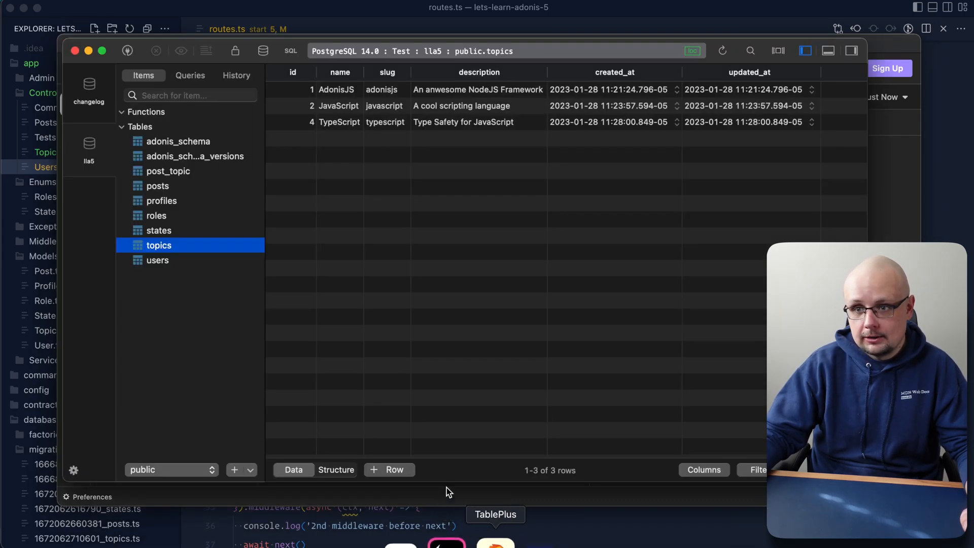
Step: View the users table rows, where the Test1 user's password is stored as plain text
left_click(159, 260)
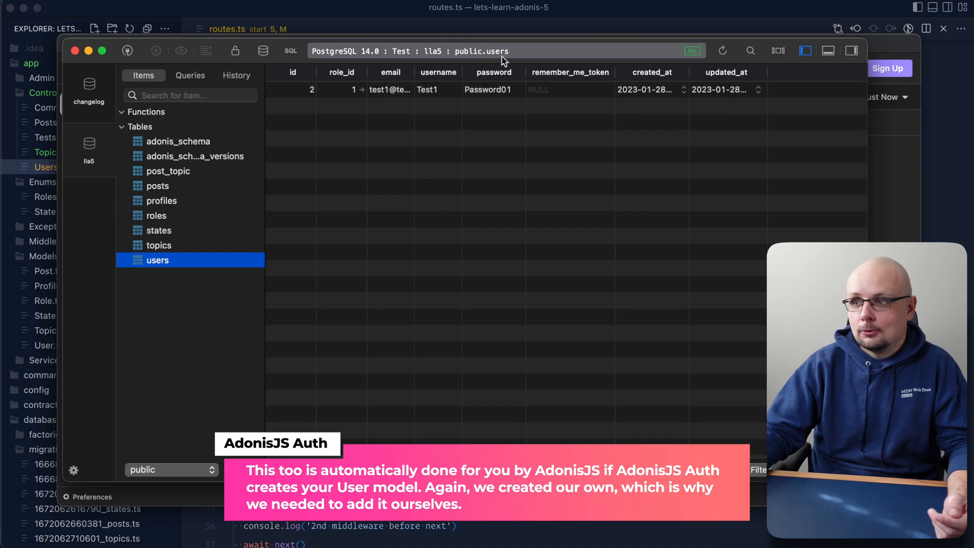
mouse_move(496, 19)
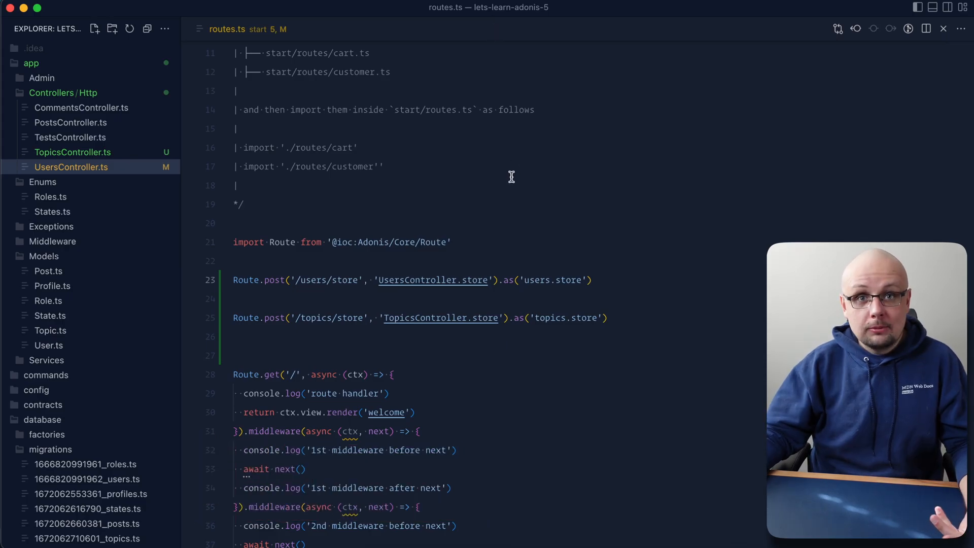
left_click(48, 345)
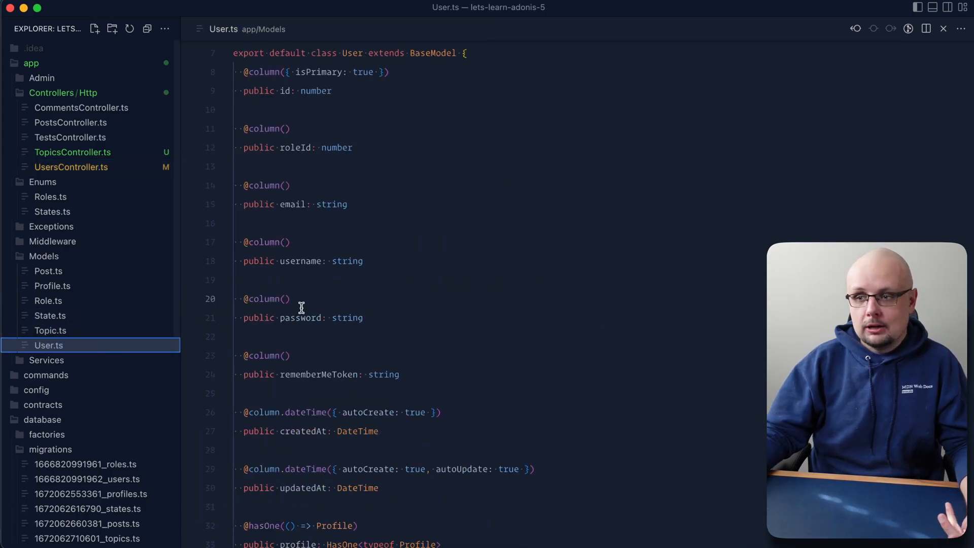
scroll("down", 3)
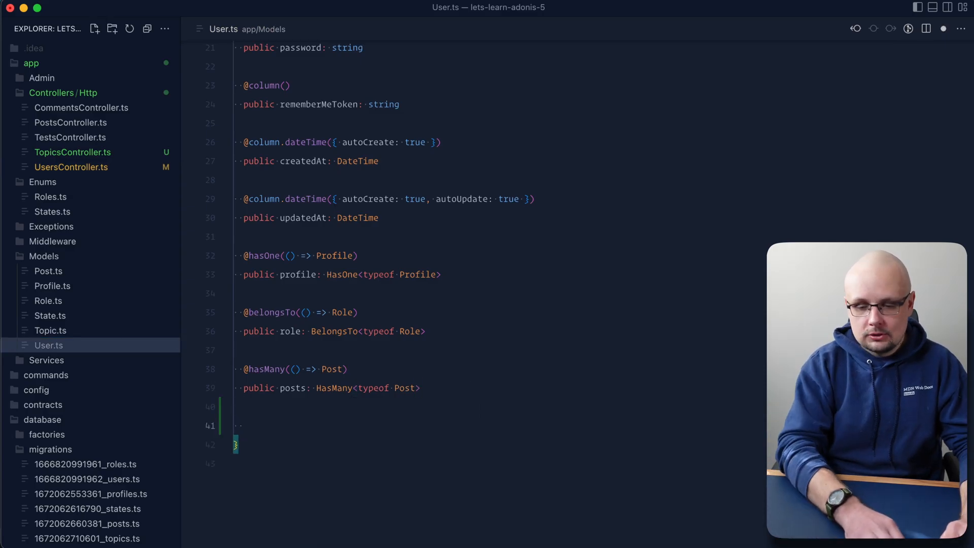
type("@beforeSave(")
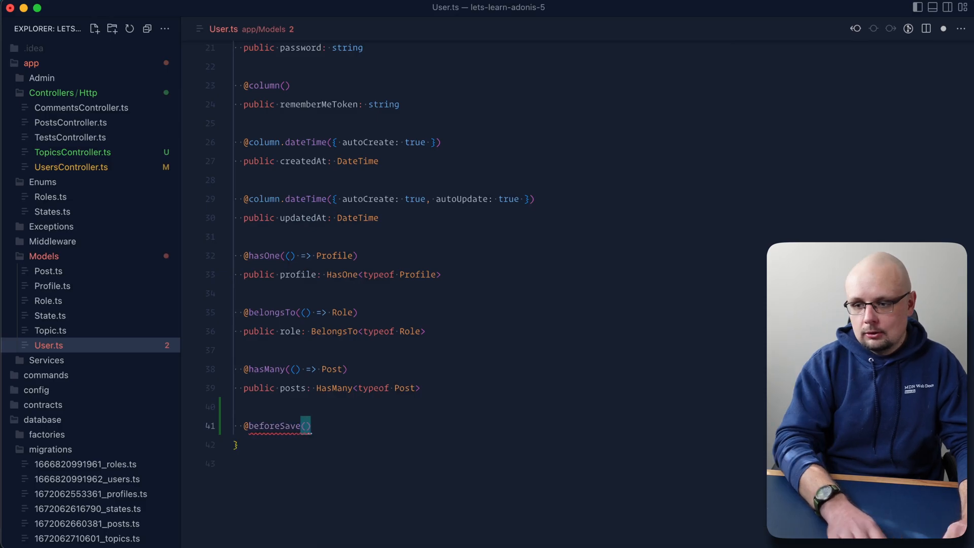
type("public.")
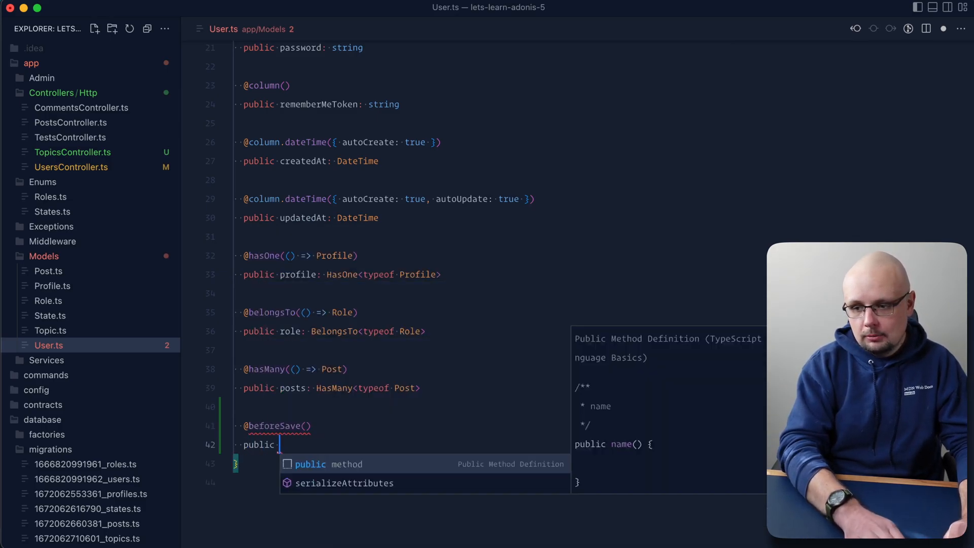
type("static async hash")
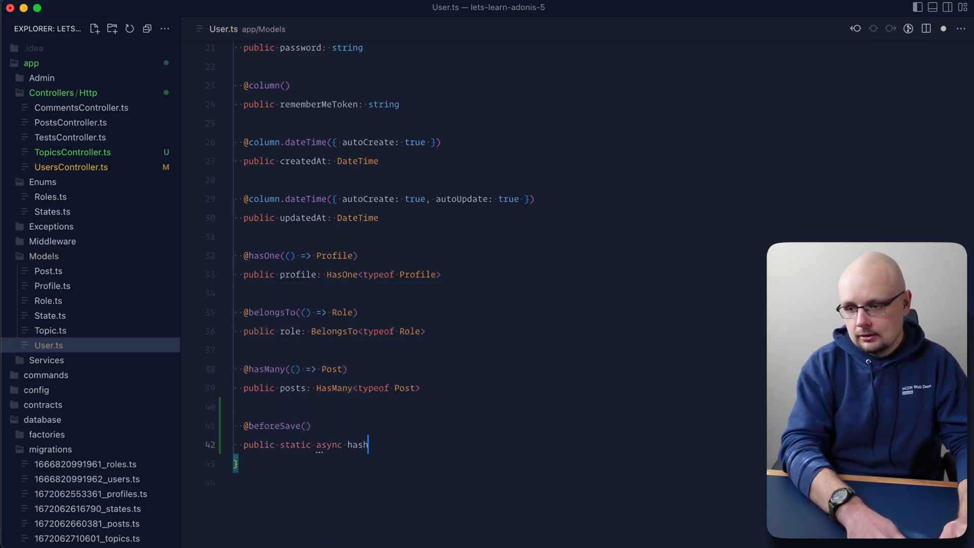
type("Password()")
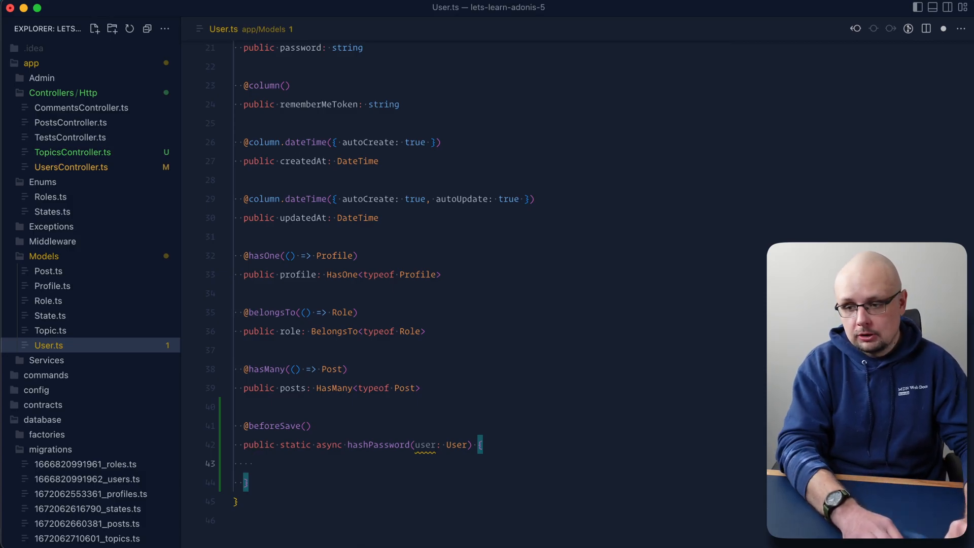
Step: Inside the hook, when user.$dirty.password is set, assign user.password from await Hash
type("if (user.")
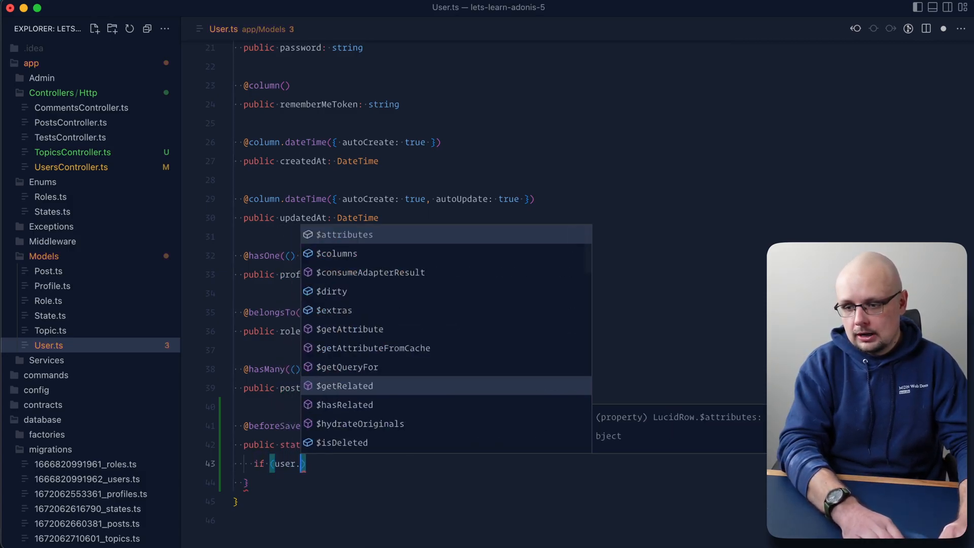
type("$dirty")
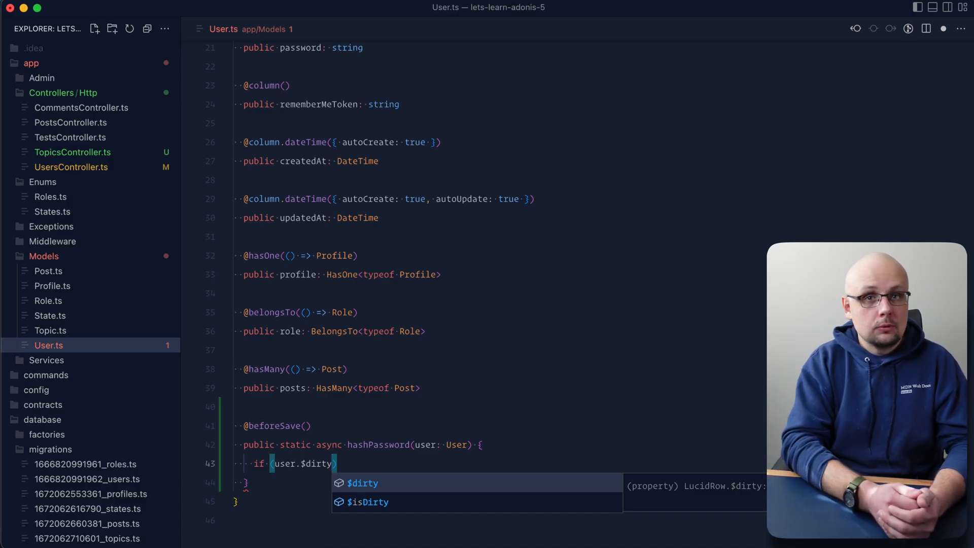
type(".password")
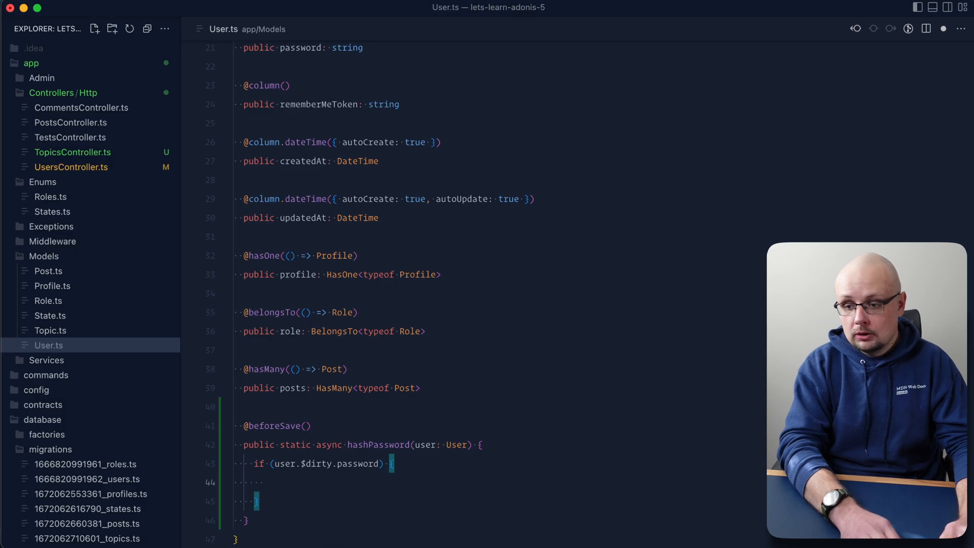
type("user.pasw")
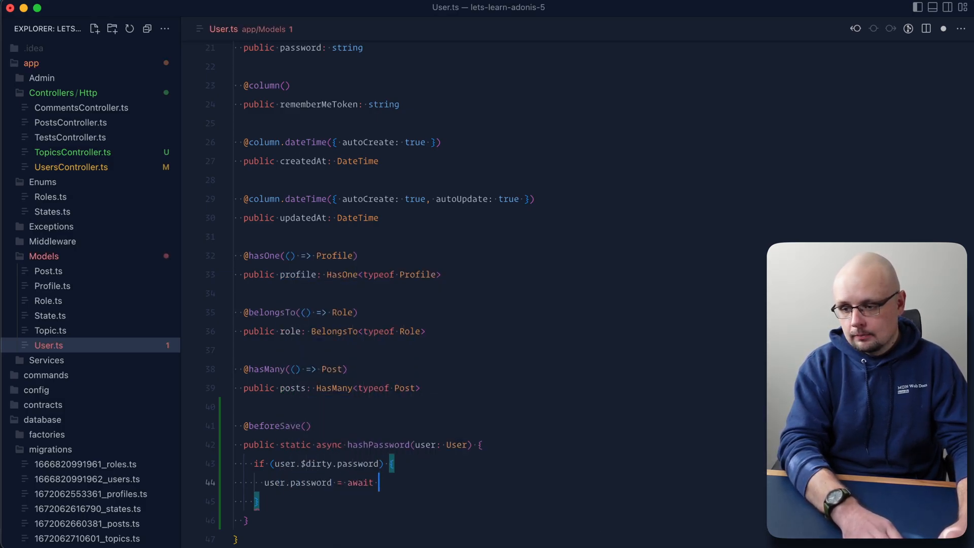
type("Hash")
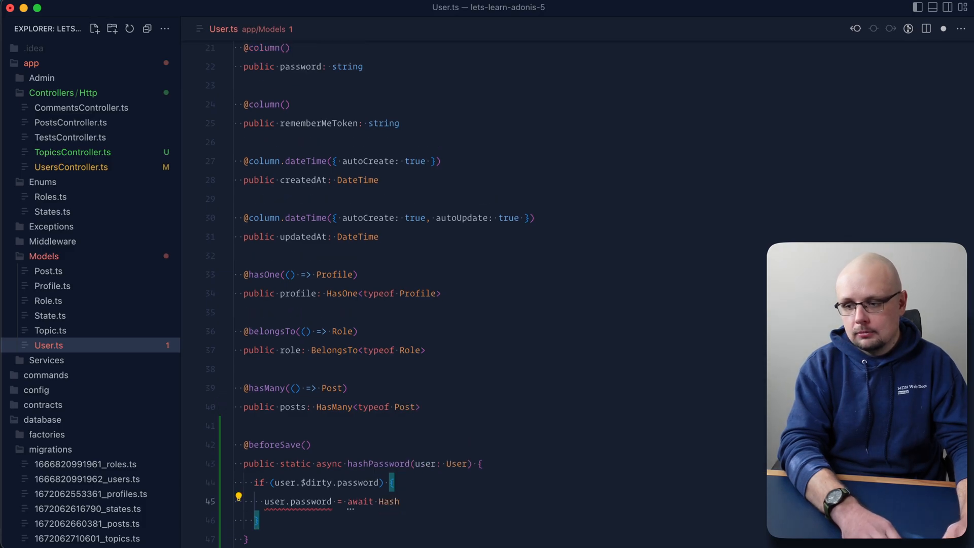
type("Ha")
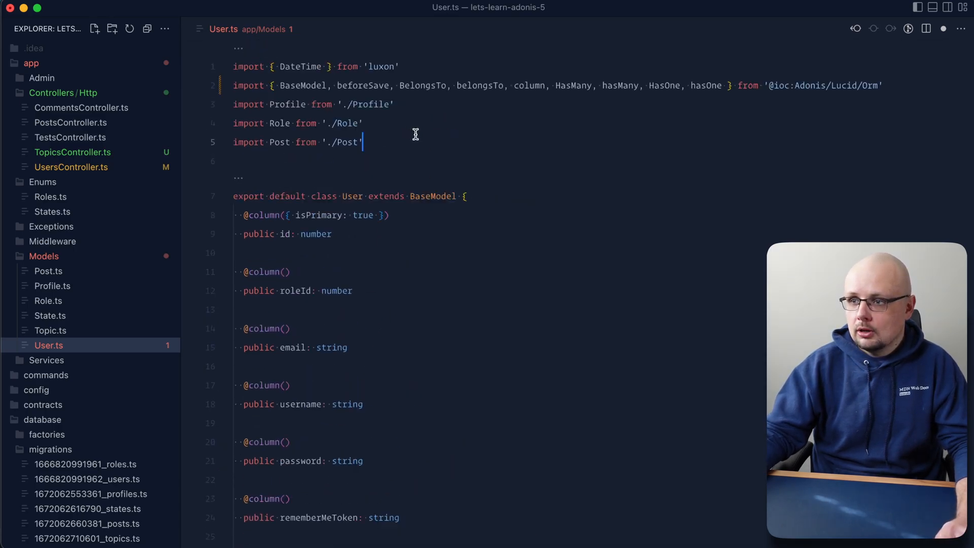
type("import")
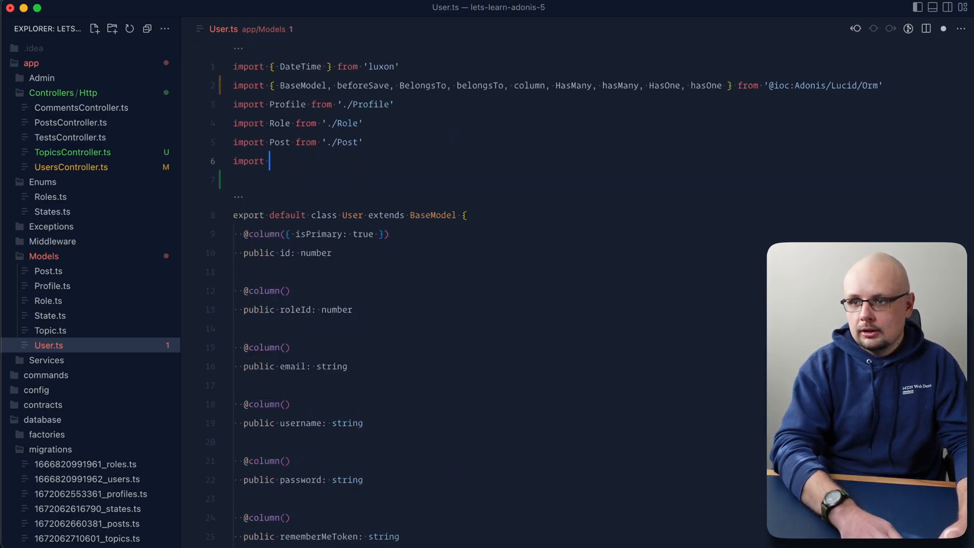
type("Hash from '@ioc:Adonis/Core/")
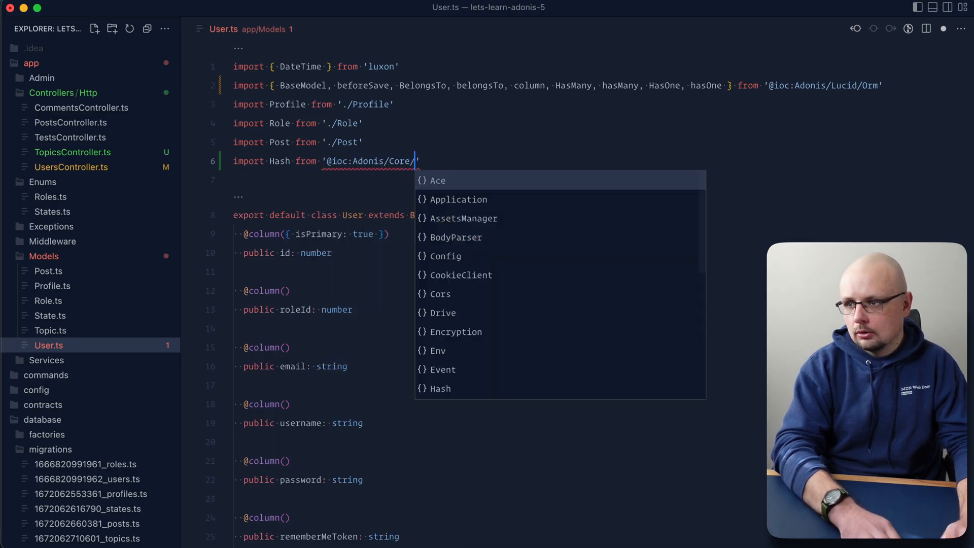
scroll("down", 3)
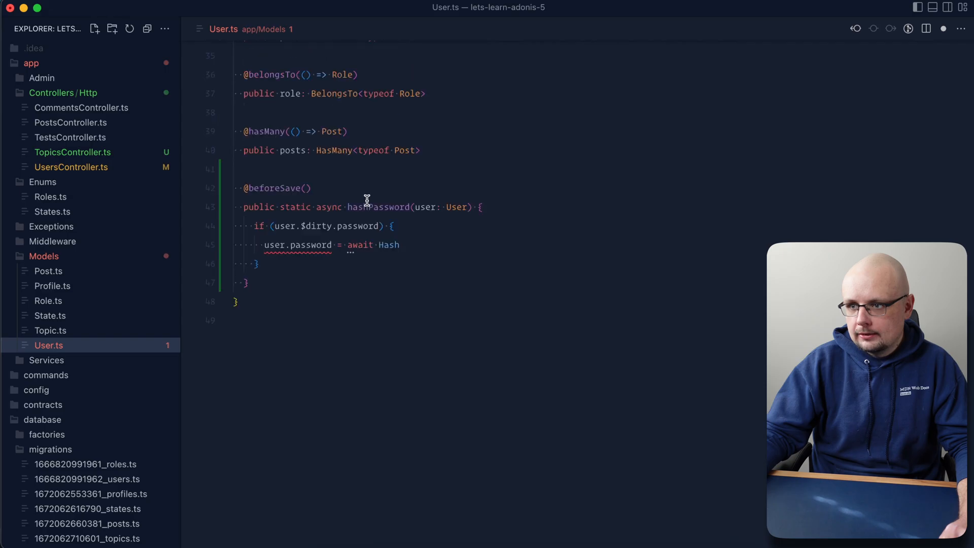
double_click(388, 379)
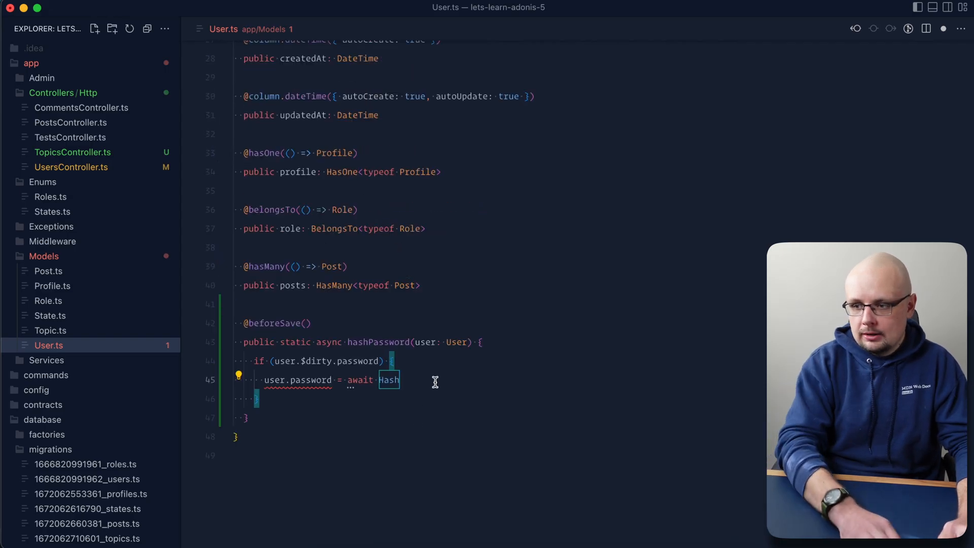
type(".make()")
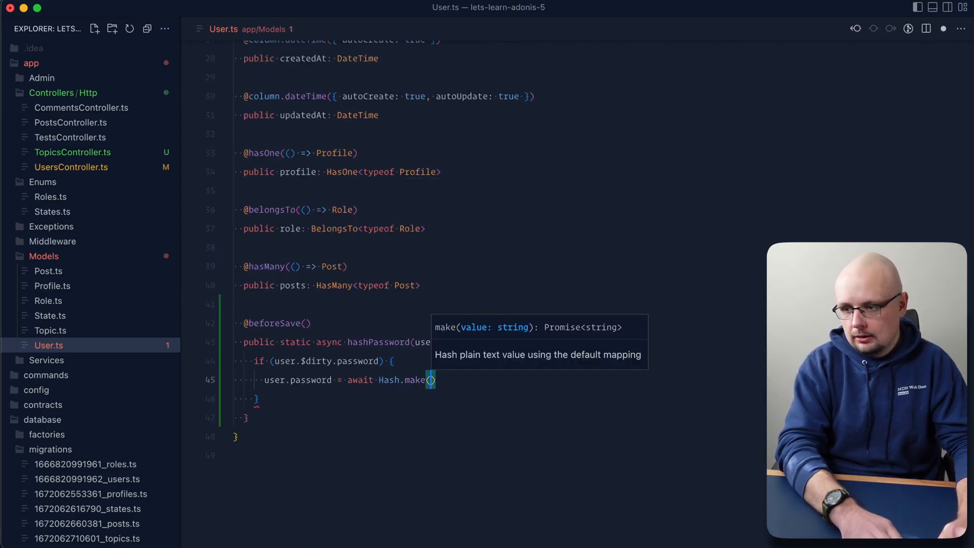
type("user.p")
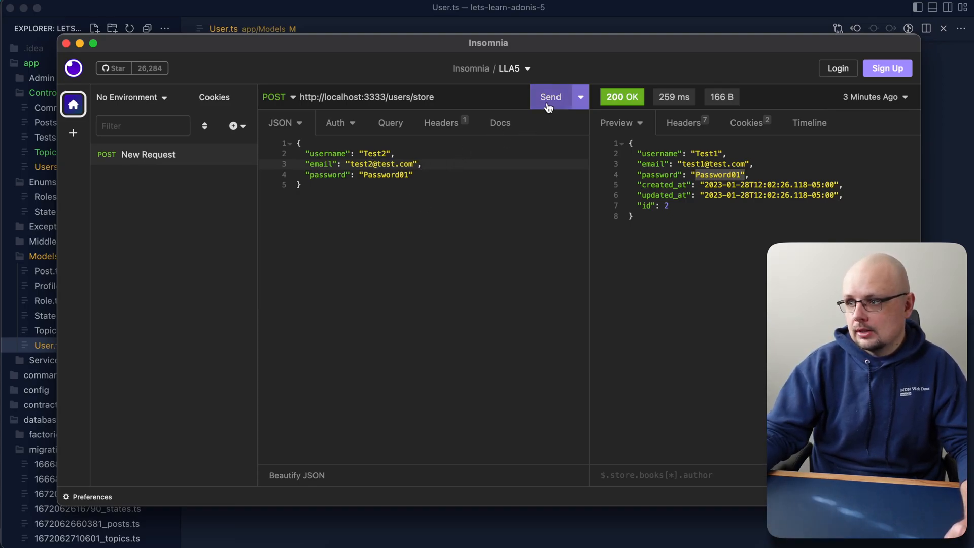
Step: Send the Test2 user request and get 200 OK with id 3 and an argon2-hashed password
left_click(550, 97)
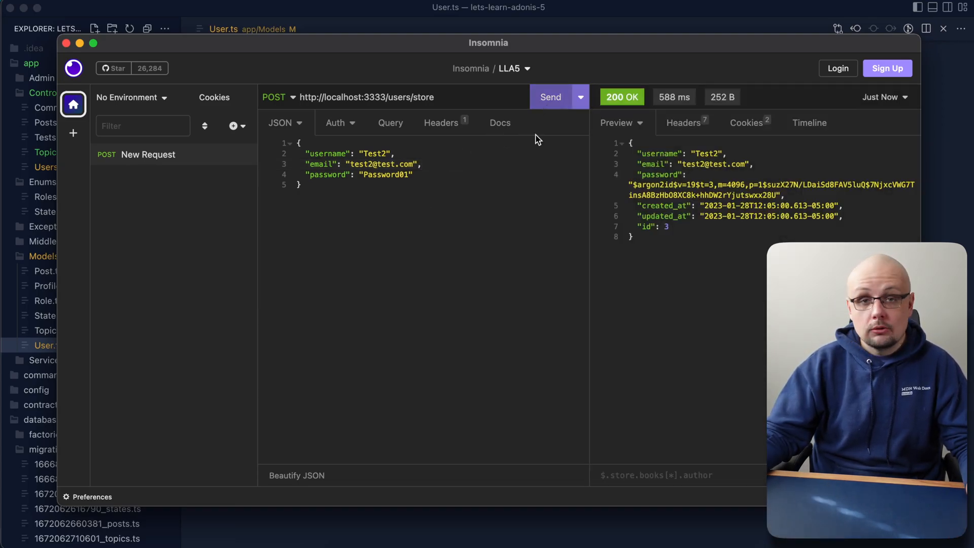
mouse_move(701, 153)
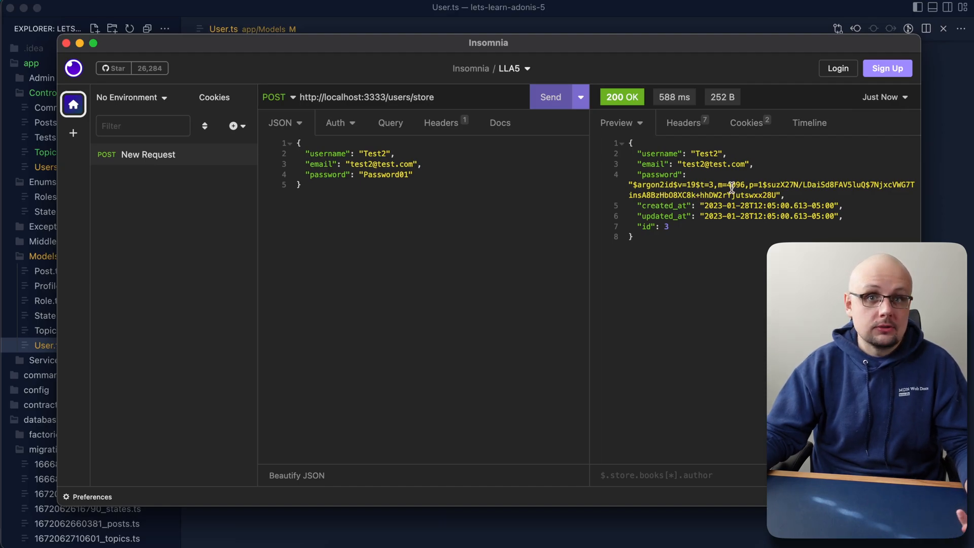
mouse_move(572, 487)
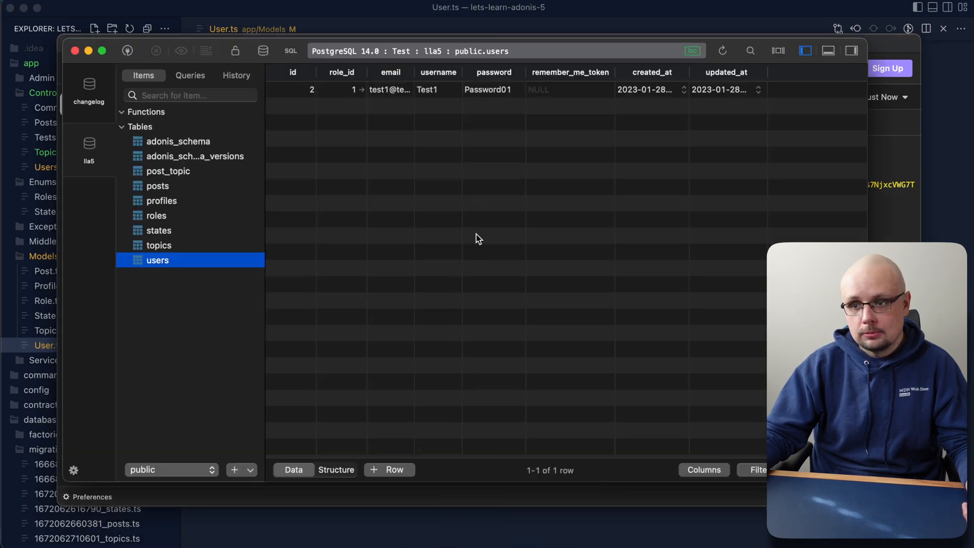
Step: Refresh the users table to see the new user's stored password
left_click(722, 51)
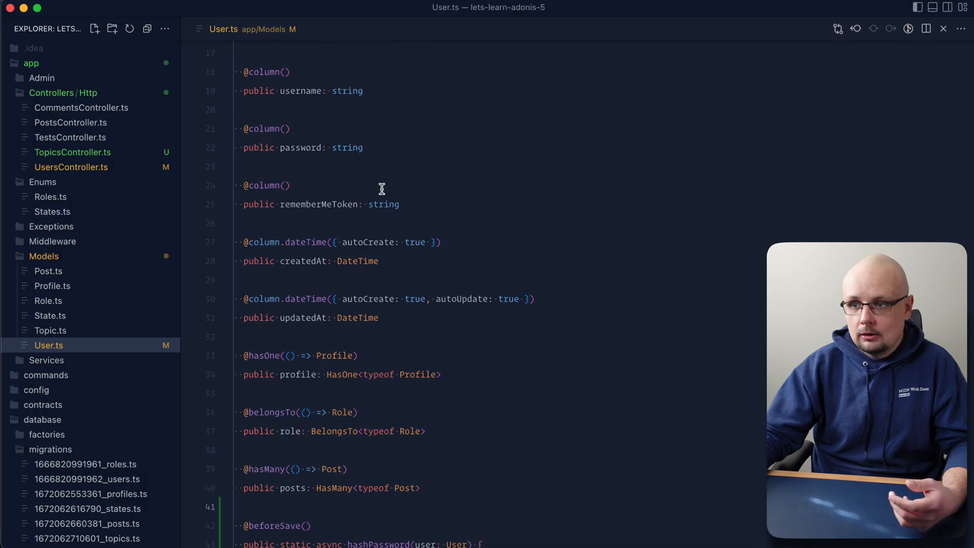
Step: Give the password column decorator the options { serializeAs: null } in User.ts
left_click(284, 129)
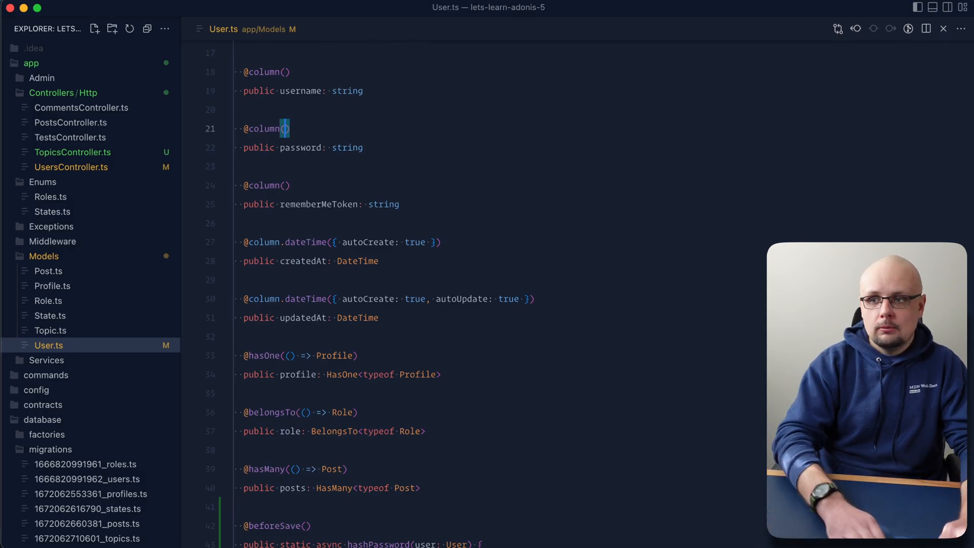
type("{")
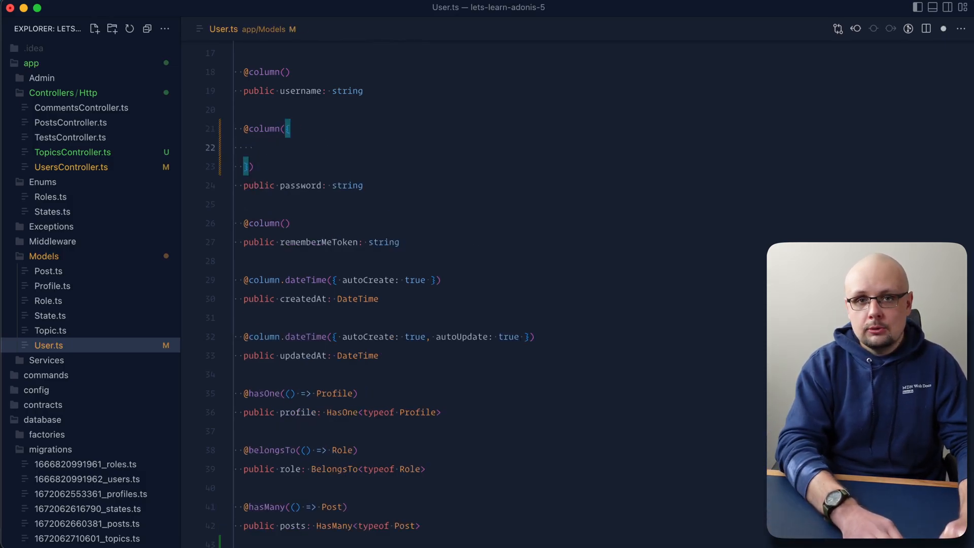
type("seria")
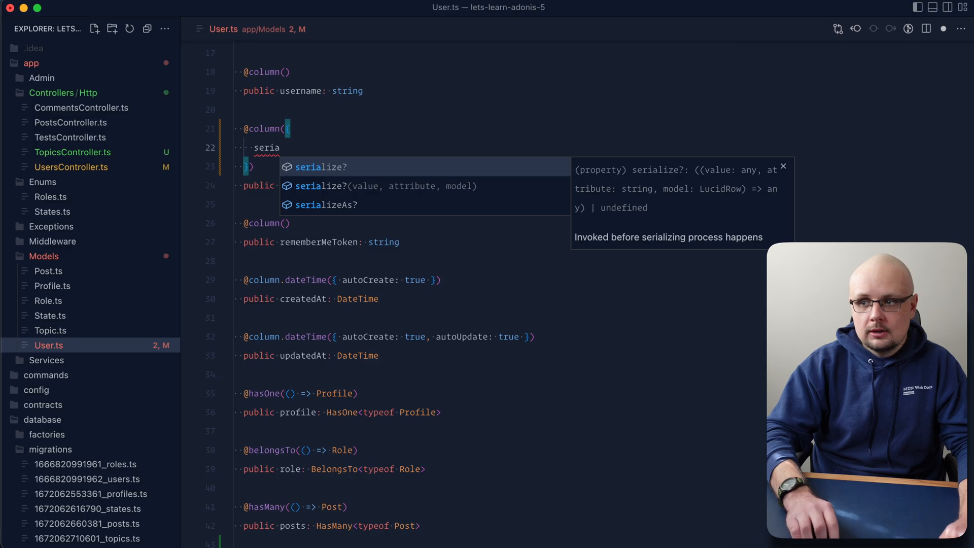
type("serializeAs:")
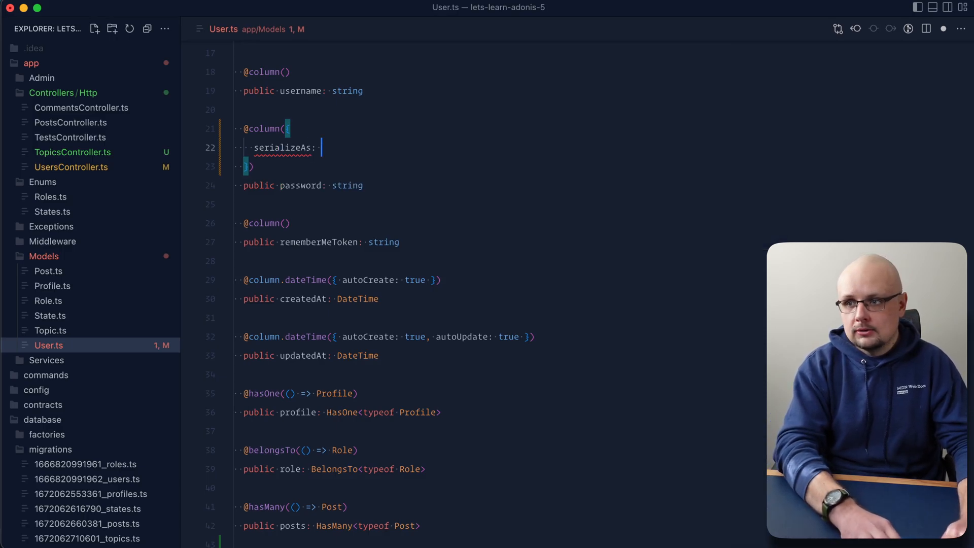
type("null")
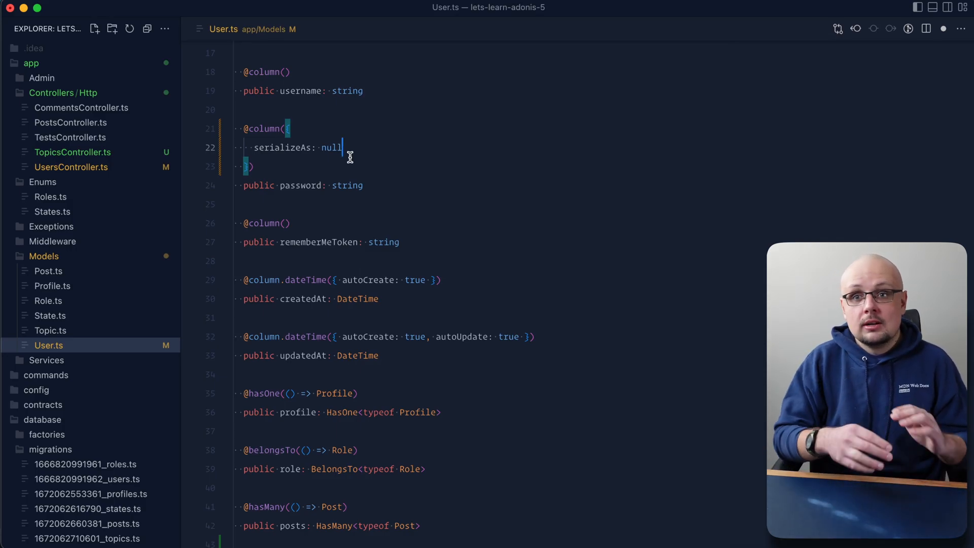
mouse_move(376, 159)
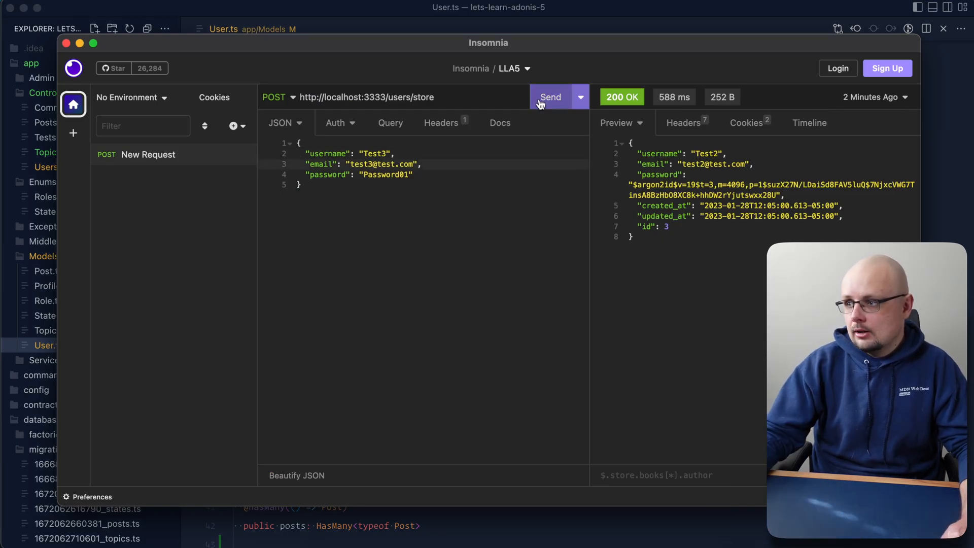
left_click(549, 97)
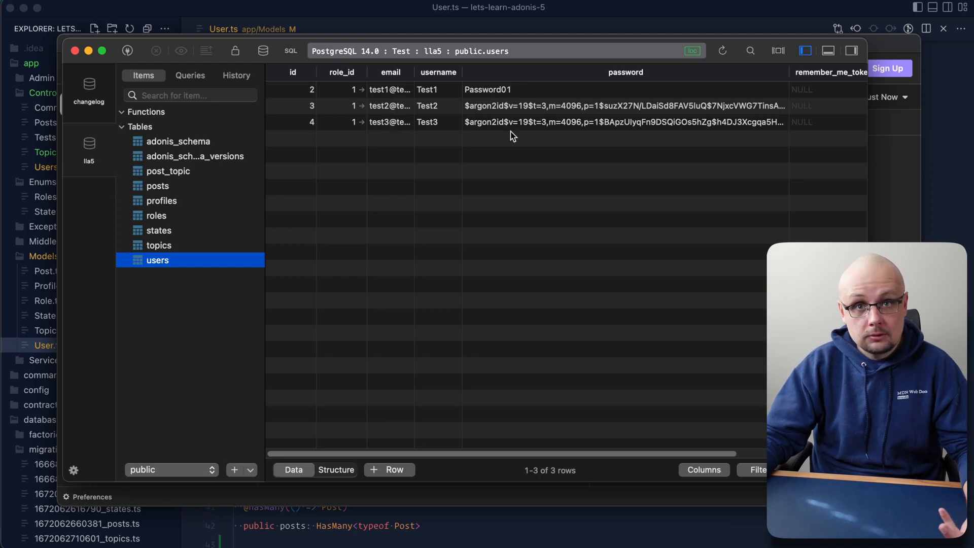
mouse_move(572, 542)
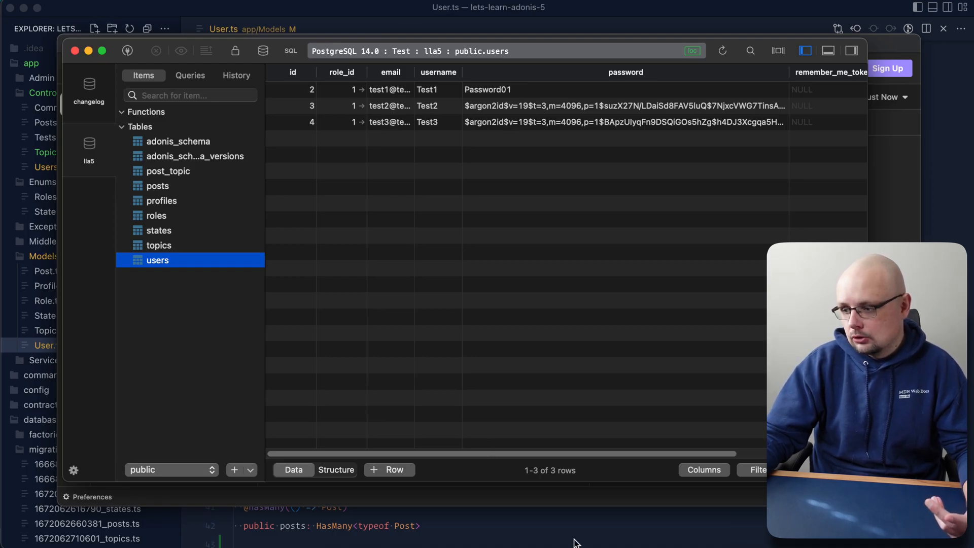